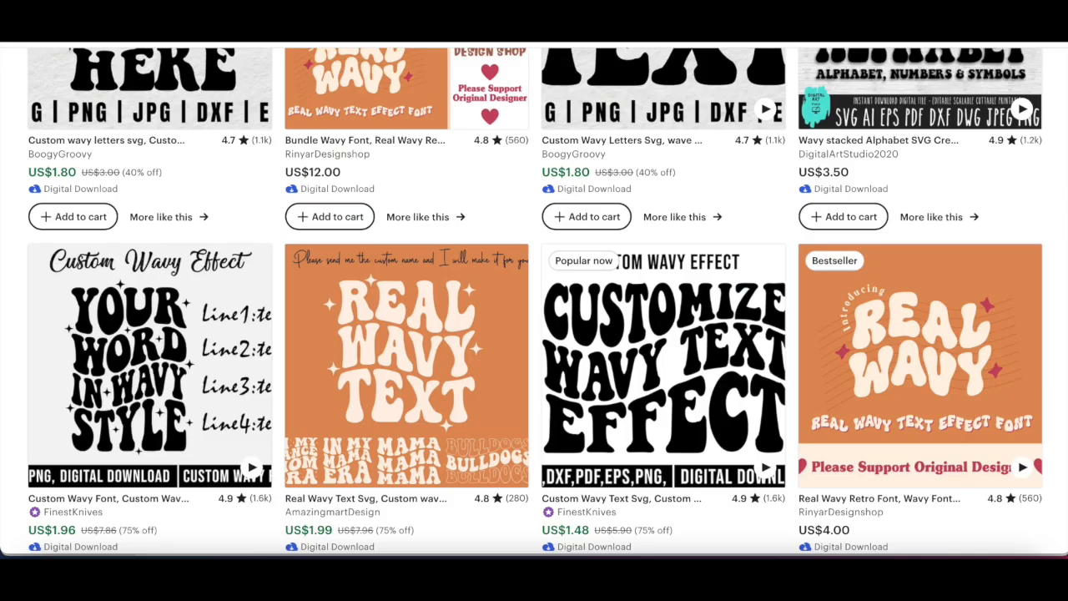
Add a text object reading CRAFTY in the Keep on Truckin font.
scroll("down", 3)
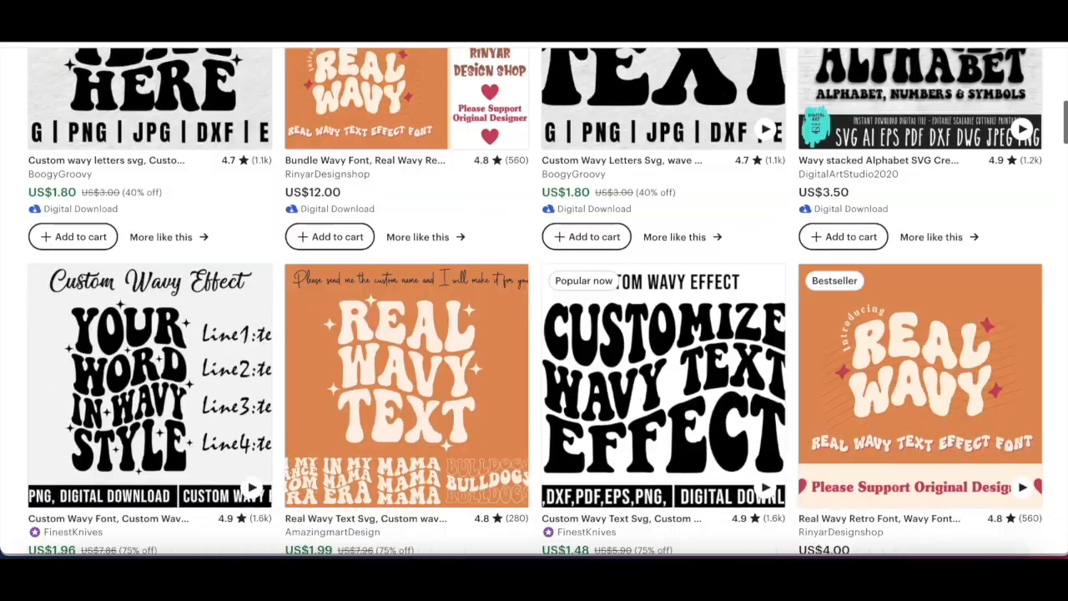
scroll("down", 3)
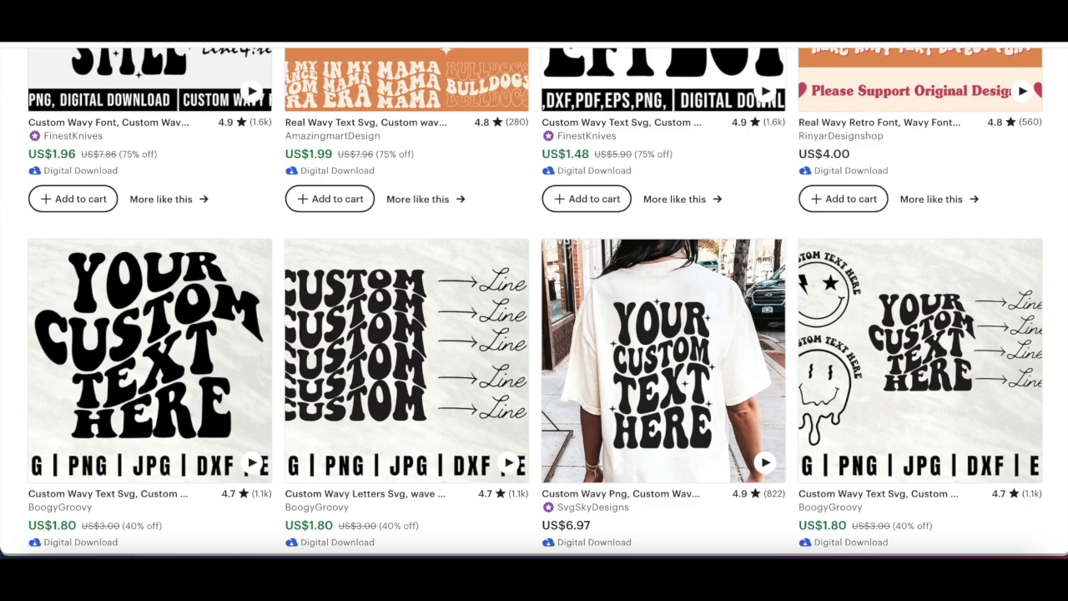
scroll("down", 3)
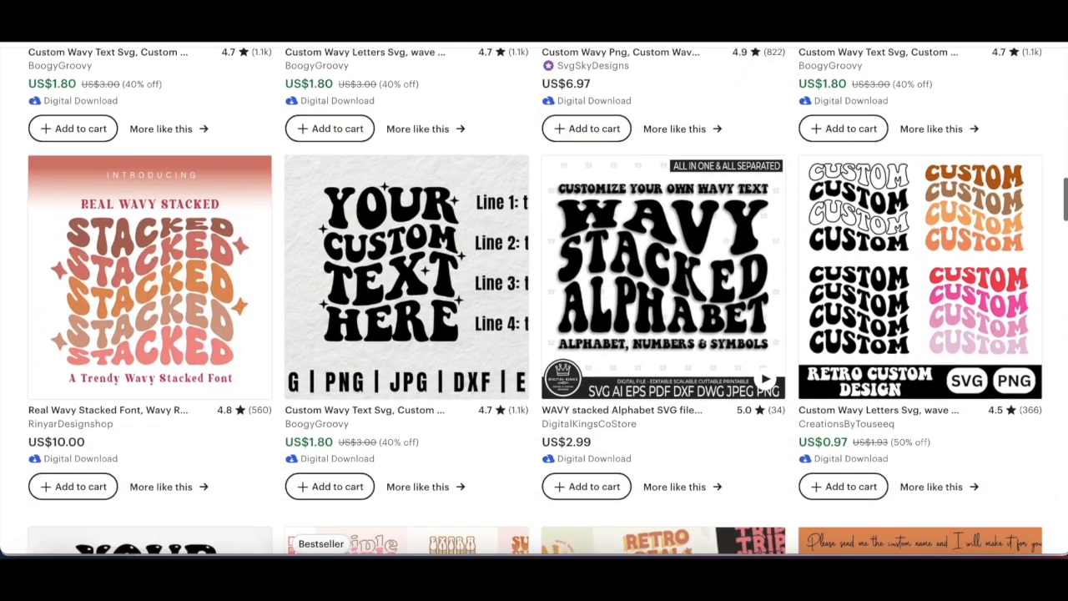
scroll("down", 3)
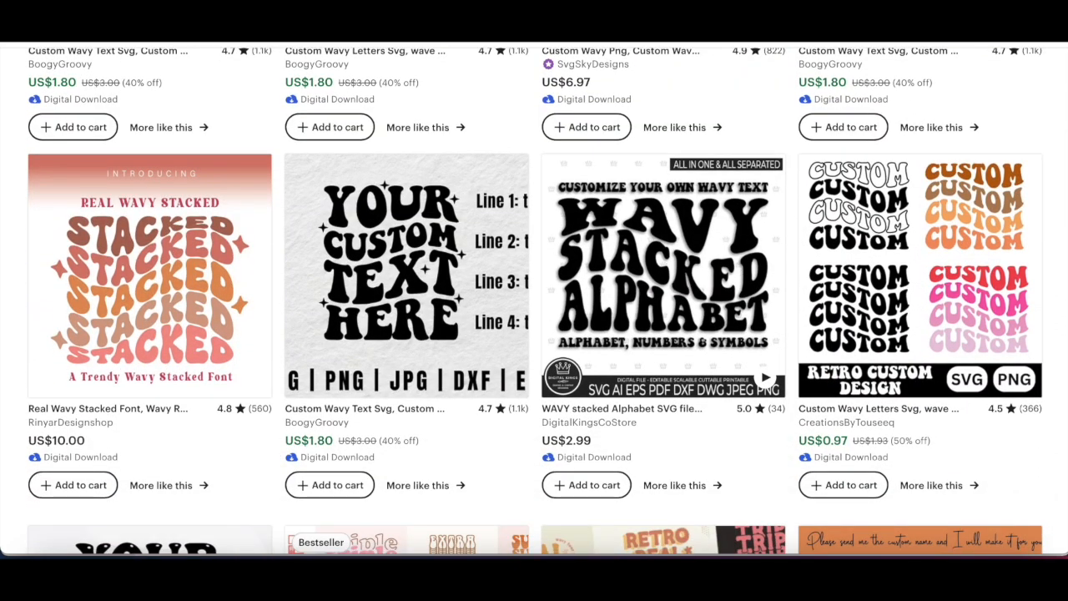
scroll("down", 3)
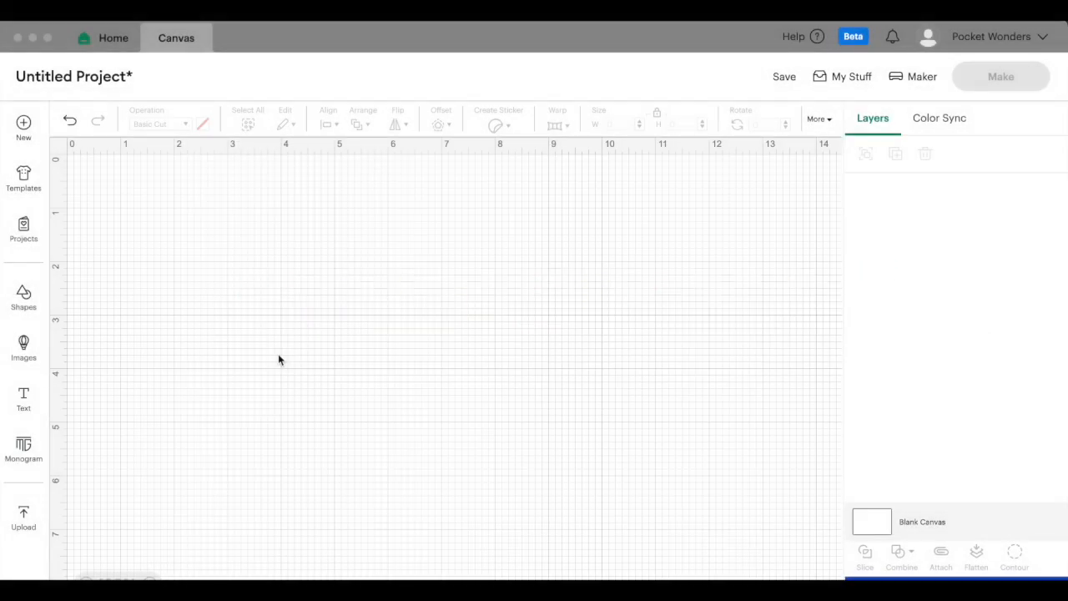
mouse_move(33, 406)
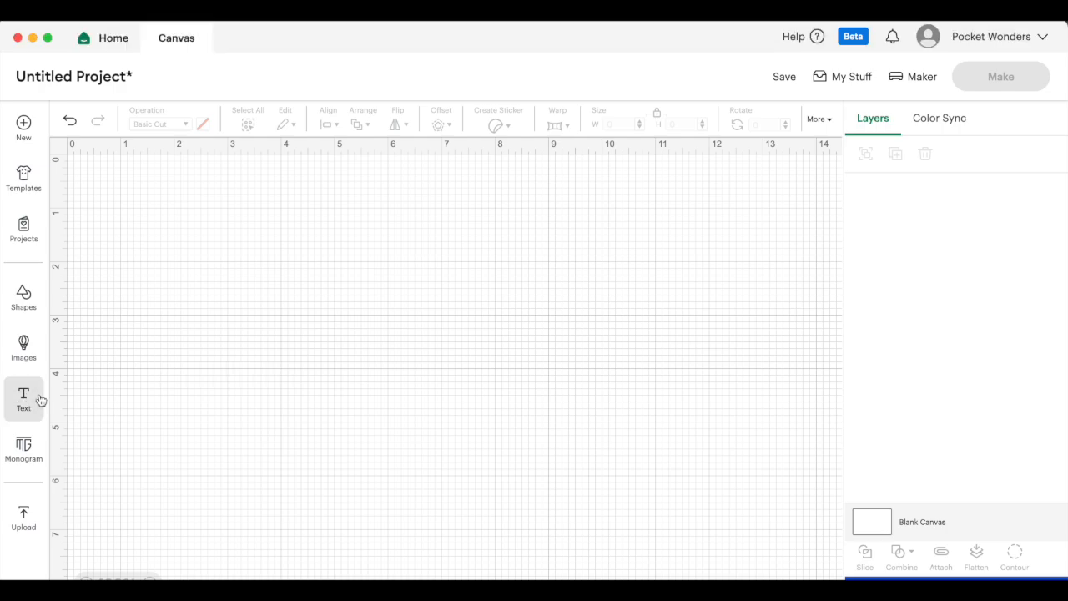
left_click(23, 397)
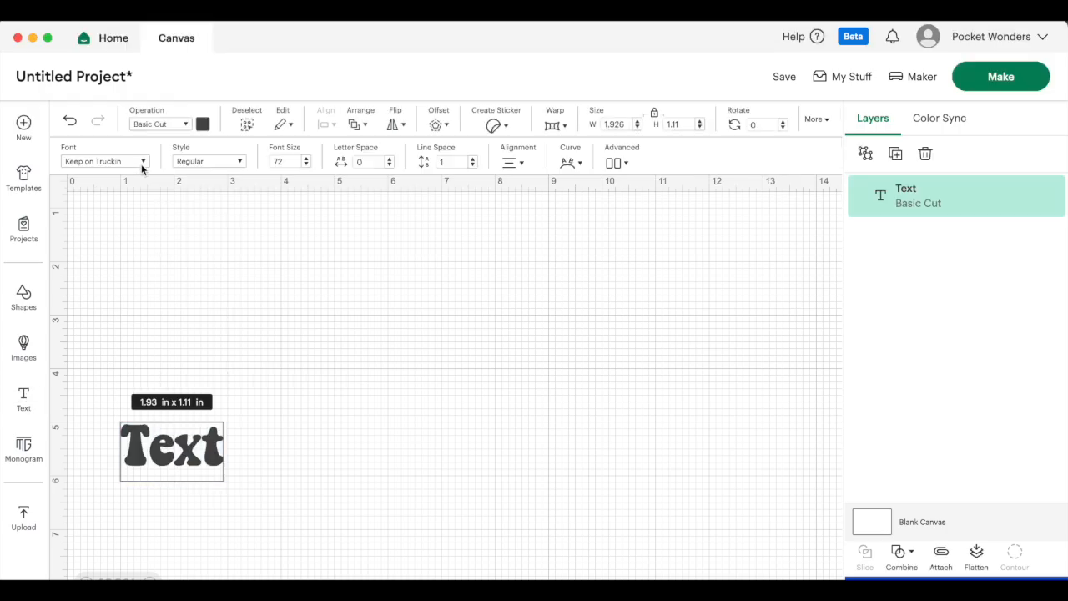
left_click(103, 160)
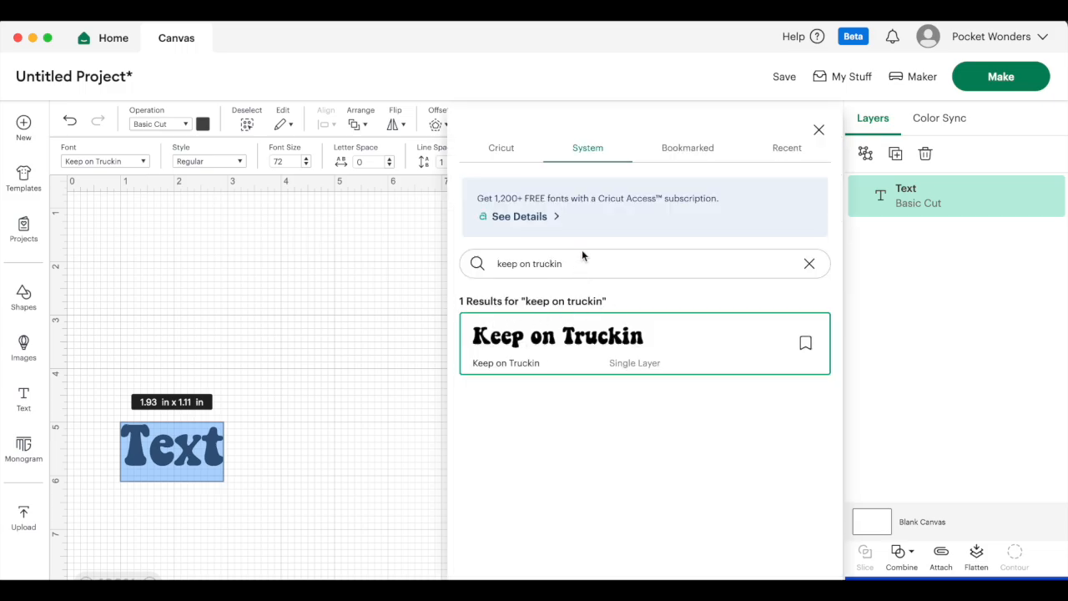
mouse_move(604, 160)
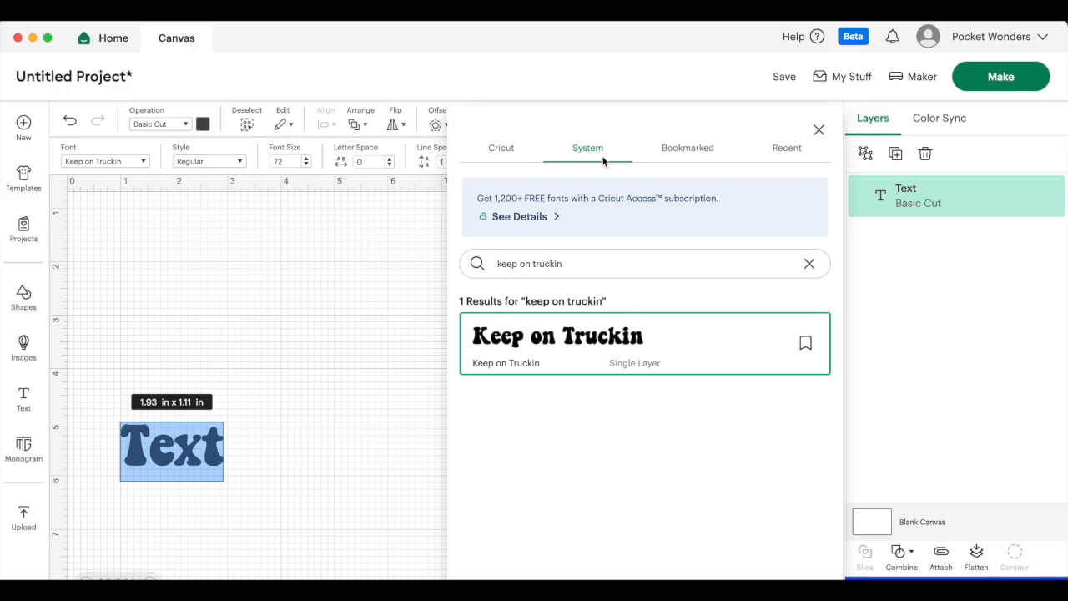
mouse_move(604, 165)
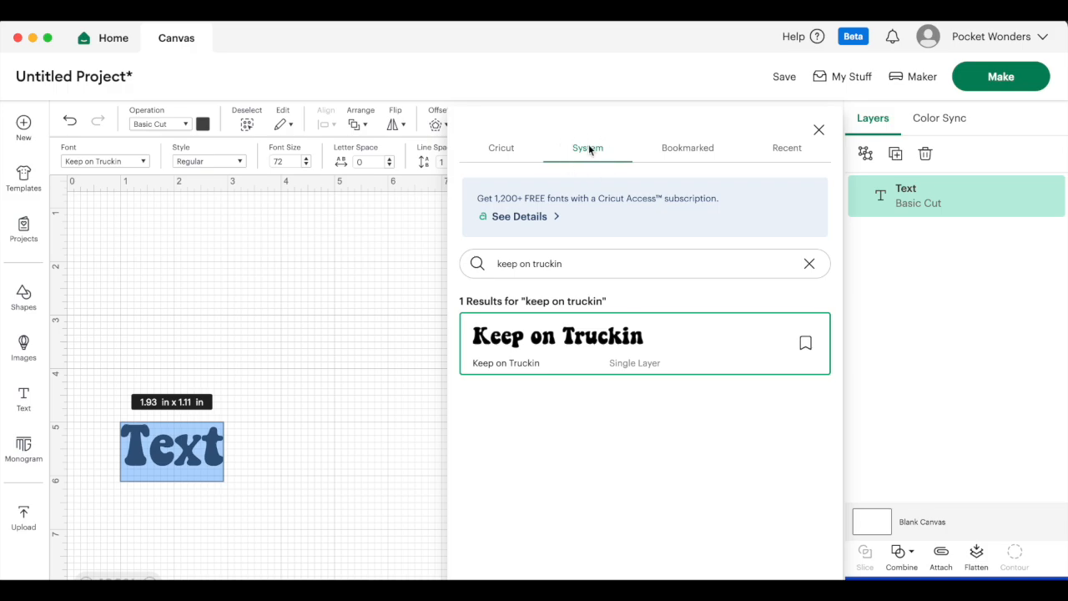
mouse_move(721, 408)
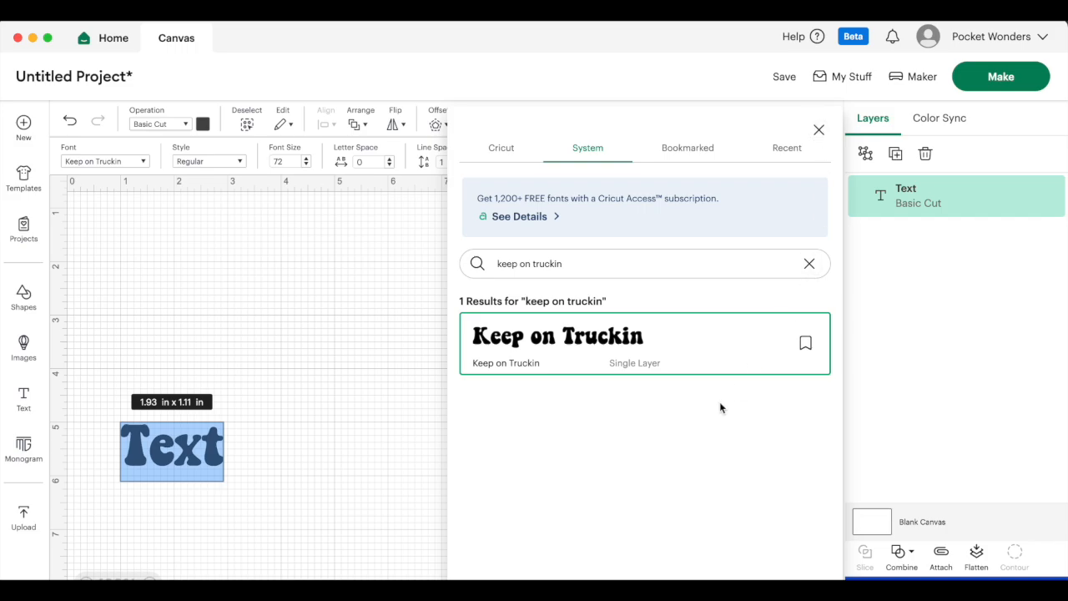
mouse_move(848, 202)
type("C")
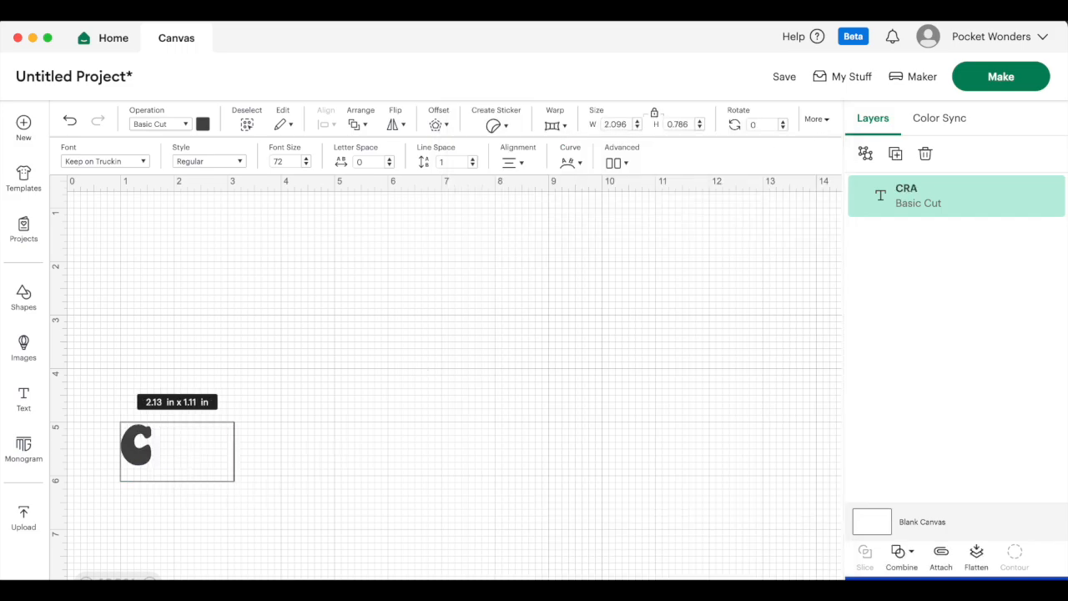
type("RAFTY")
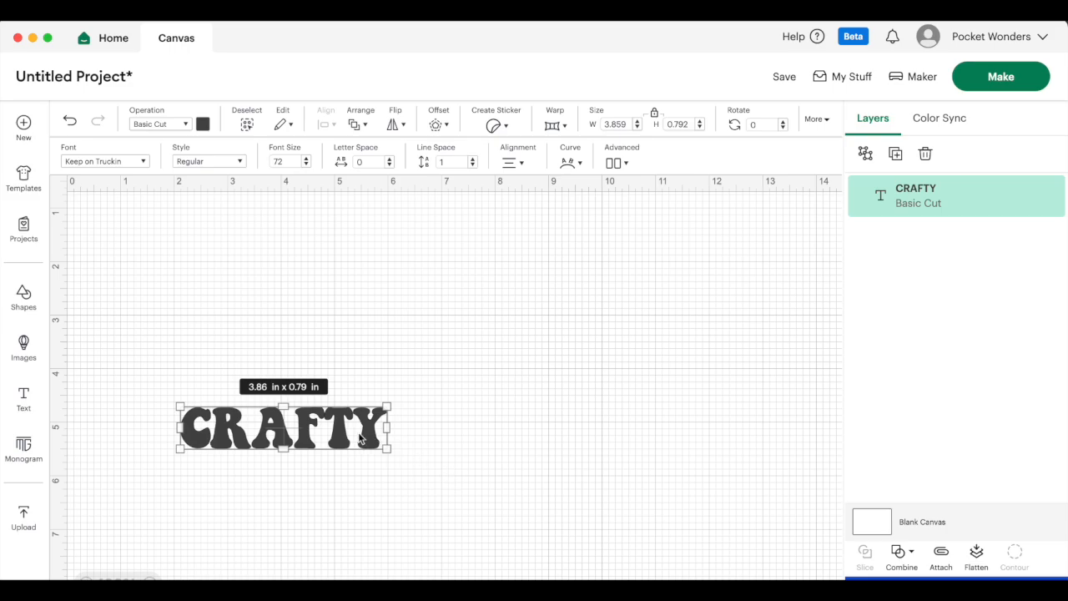
mouse_move(354, 440)
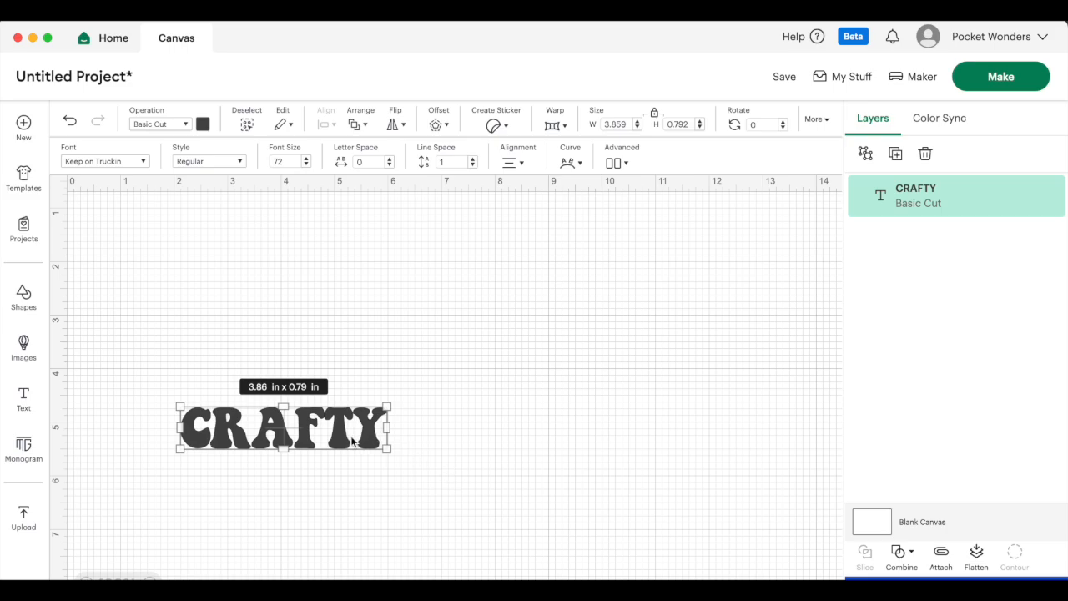
Move CRAFTY higher on the canvas and apply wavy warp style 15 at strength 70.
left_click_drag(284, 427, 464, 307)
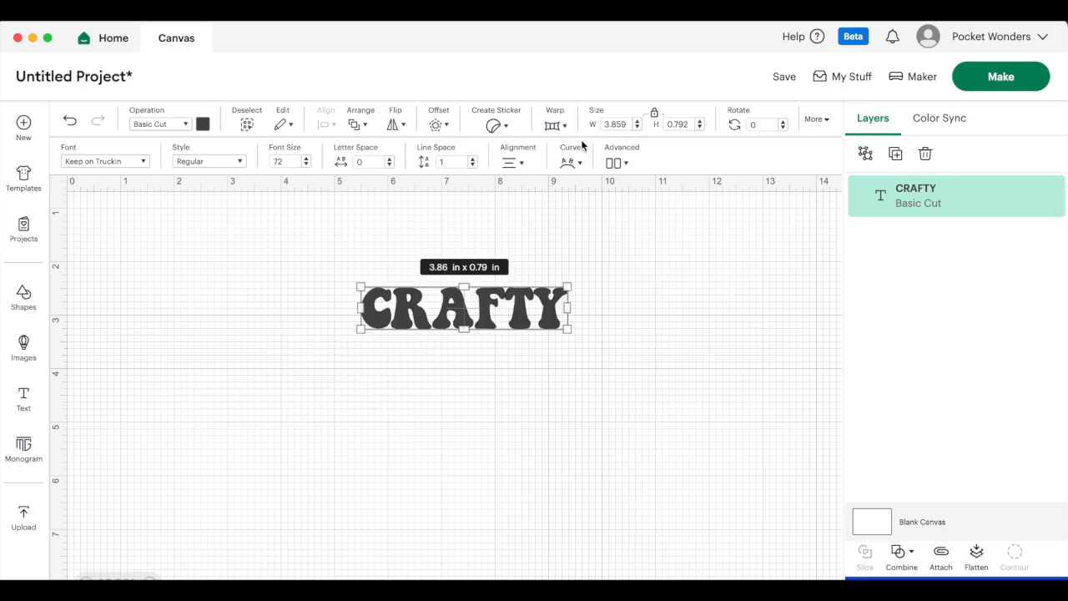
left_click(554, 123)
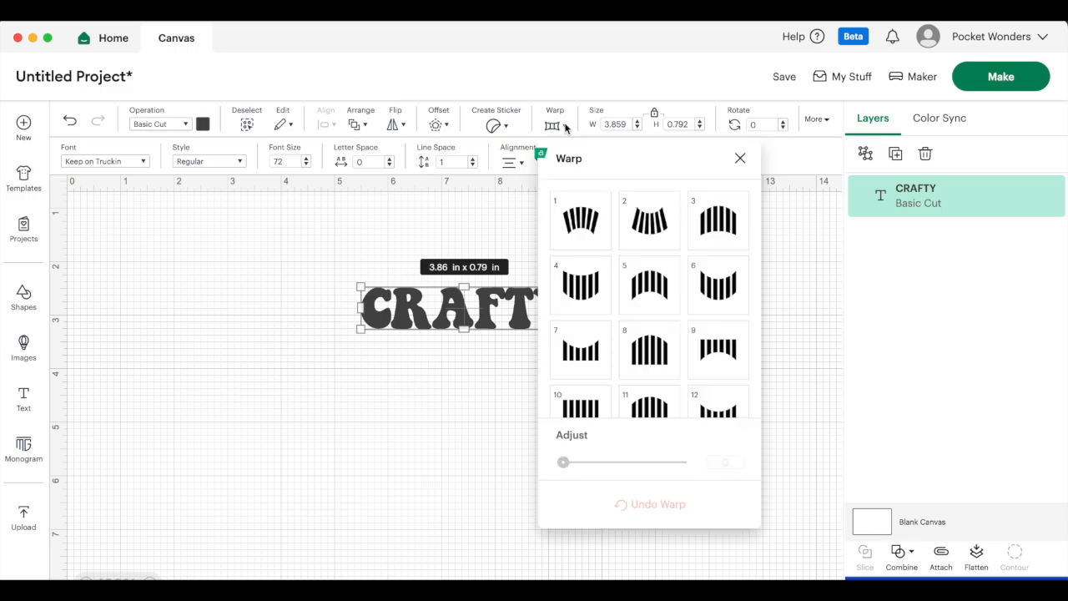
mouse_move(704, 249)
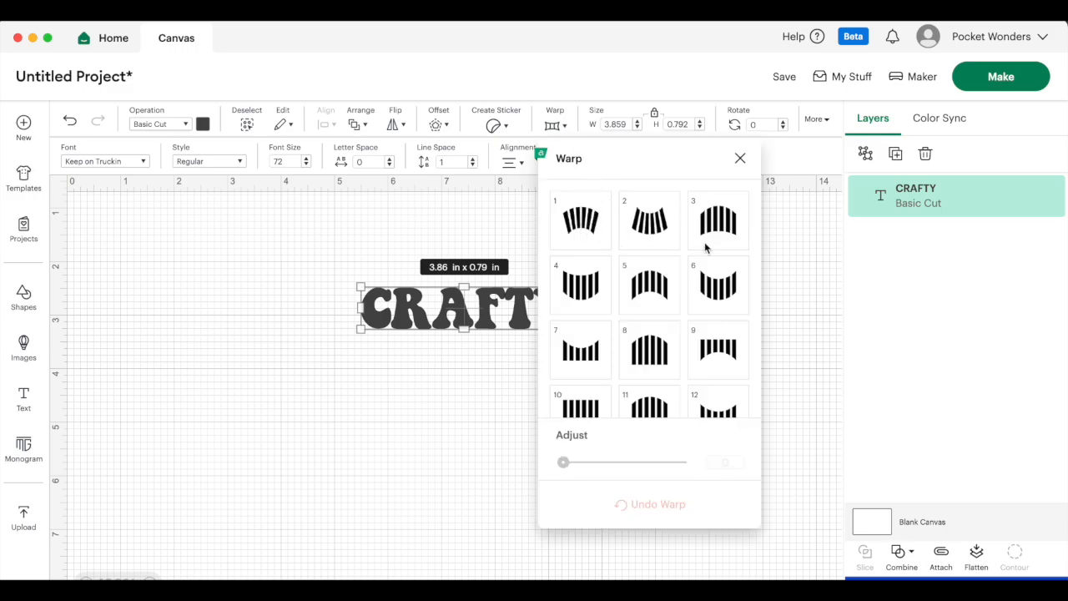
scroll("down", 3)
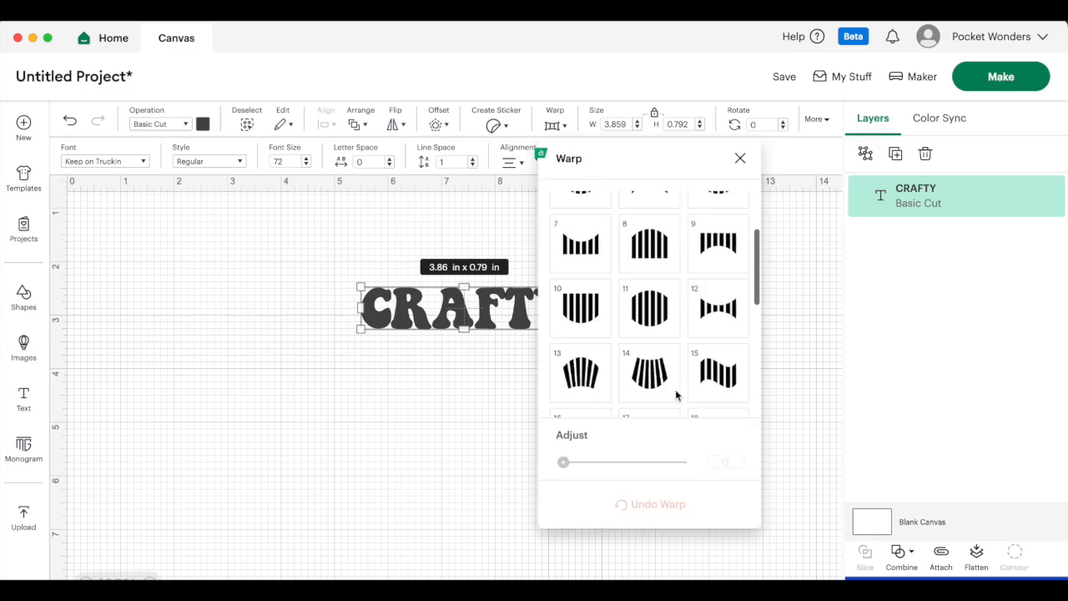
scroll("down", 3)
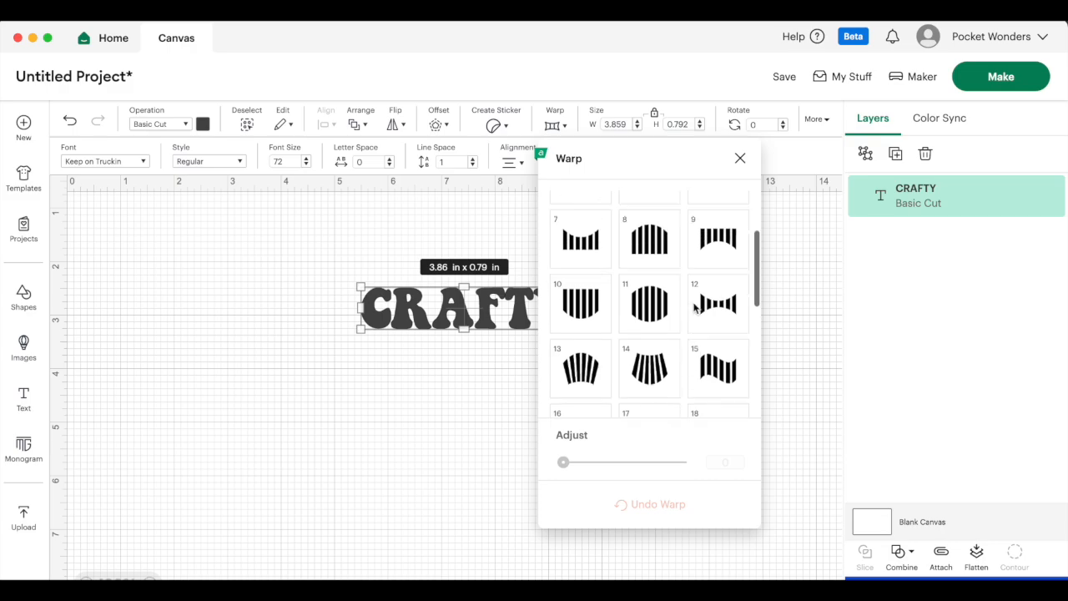
scroll("down", 3)
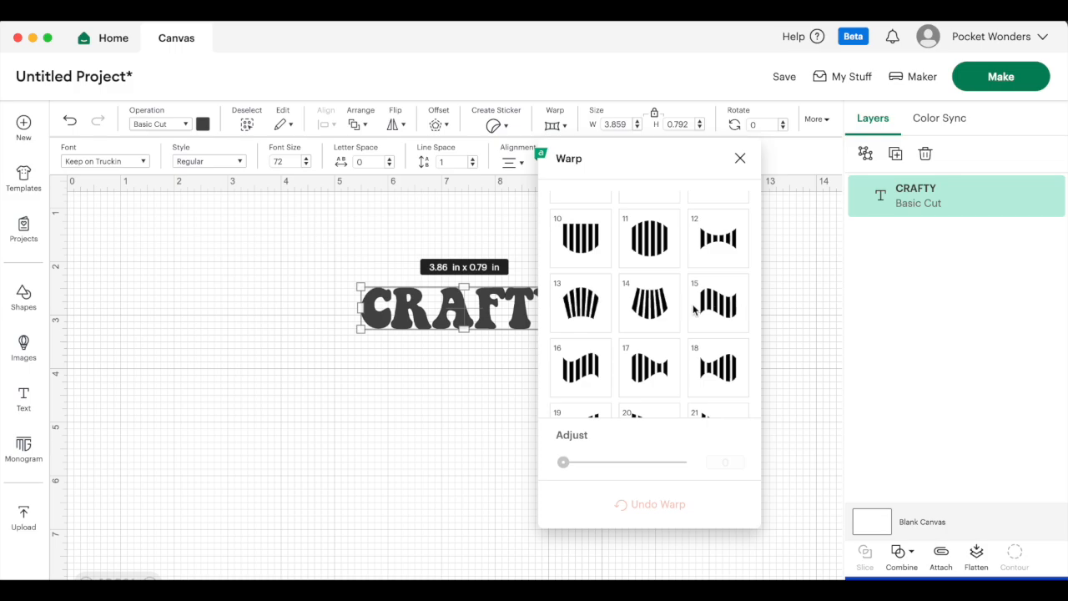
left_click(718, 302)
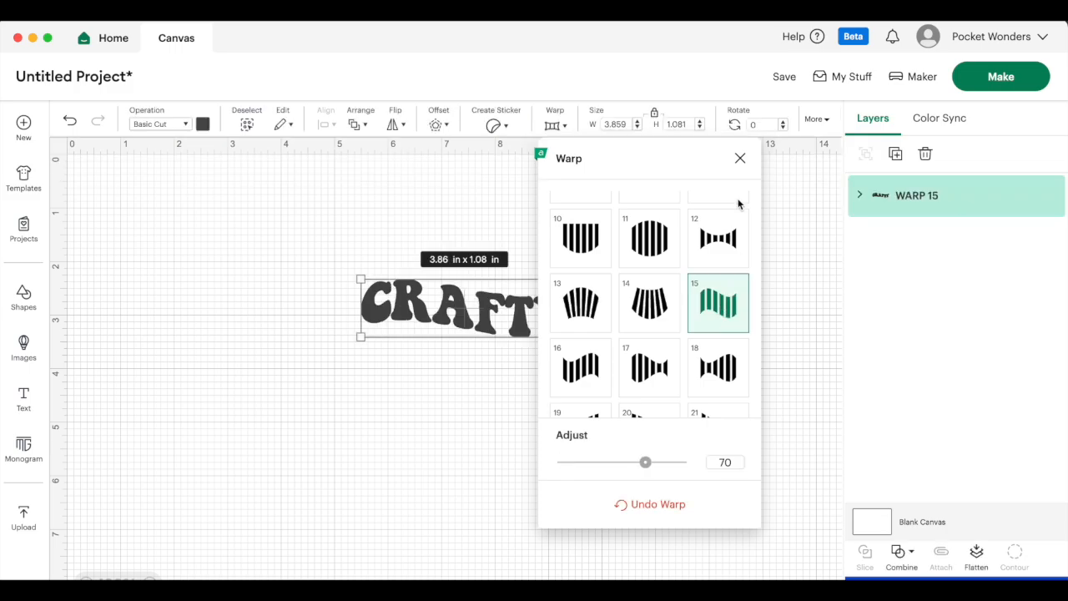
left_click(739, 157)
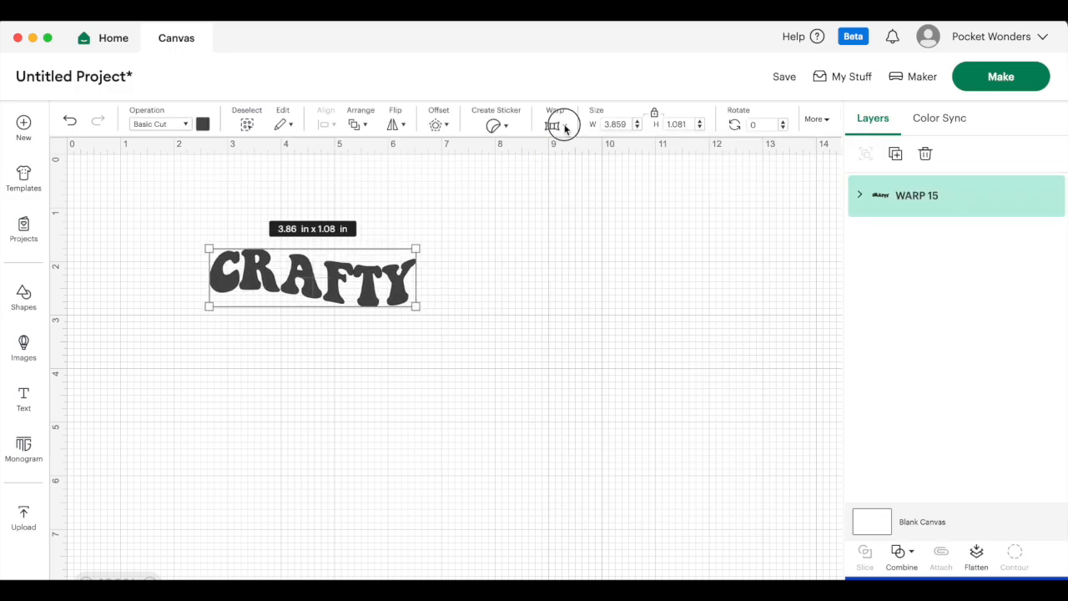
left_click(554, 123)
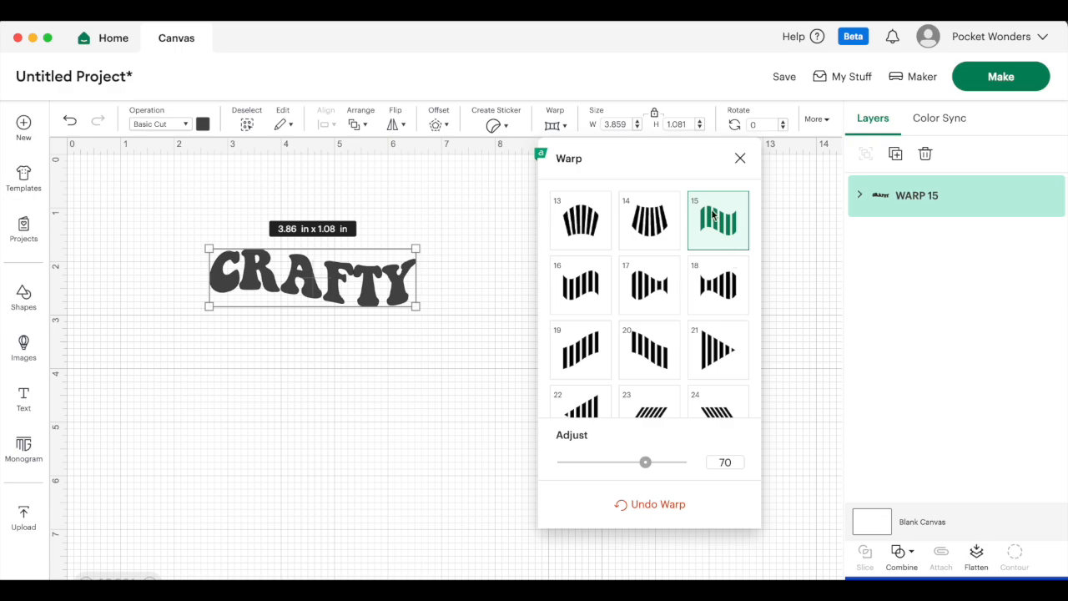
mouse_move(733, 257)
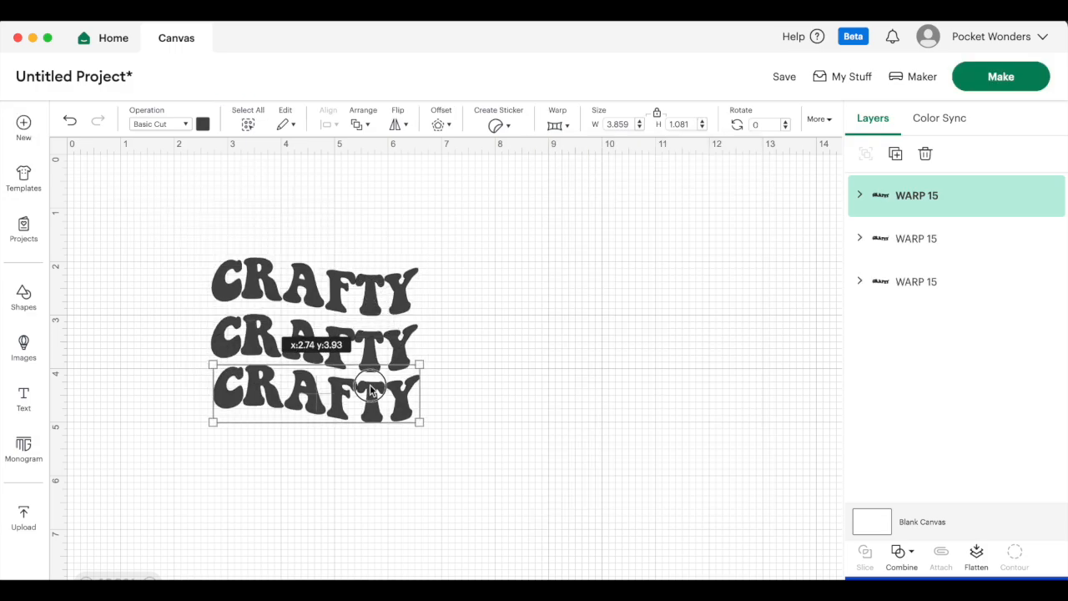
Raise the Warp Adjust slider on CRAFTY to the maximum 100 and close the warp settings.
left_click(204, 124)
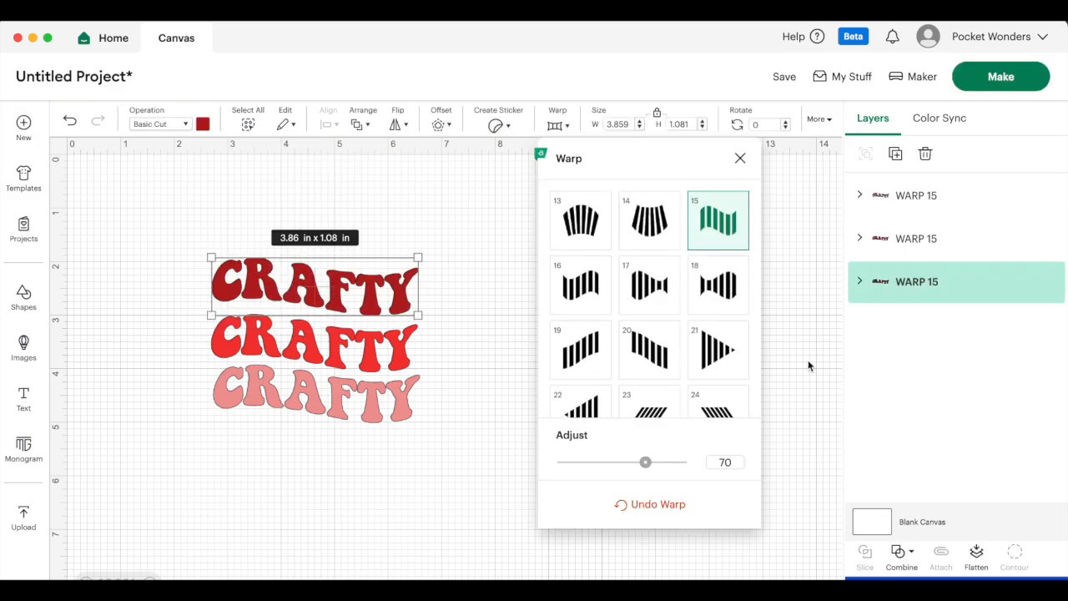
left_click_drag(646, 461, 634, 461)
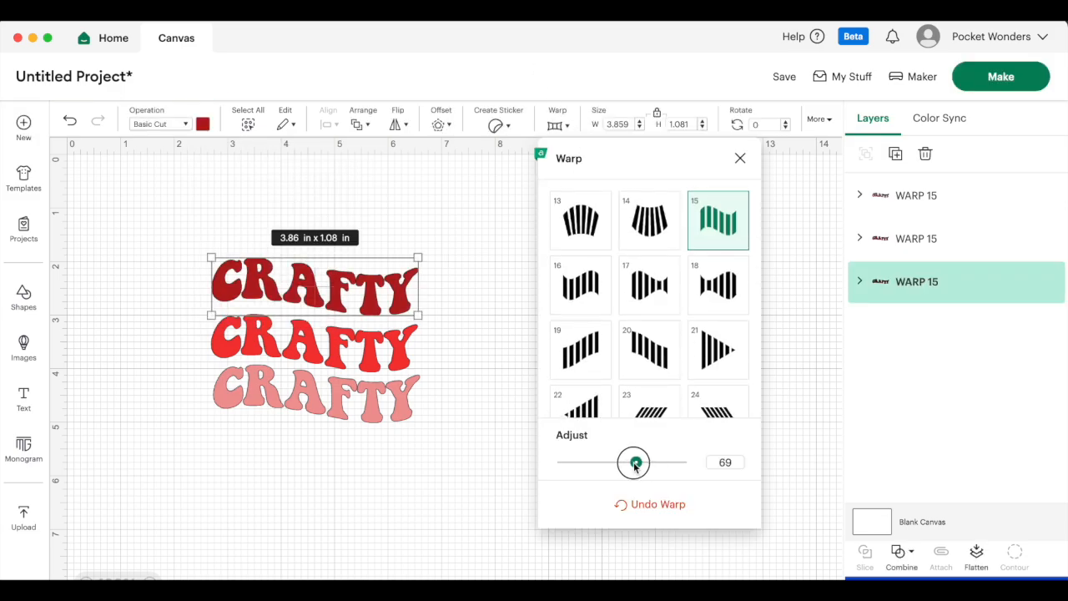
left_click_drag(634, 462, 575, 462)
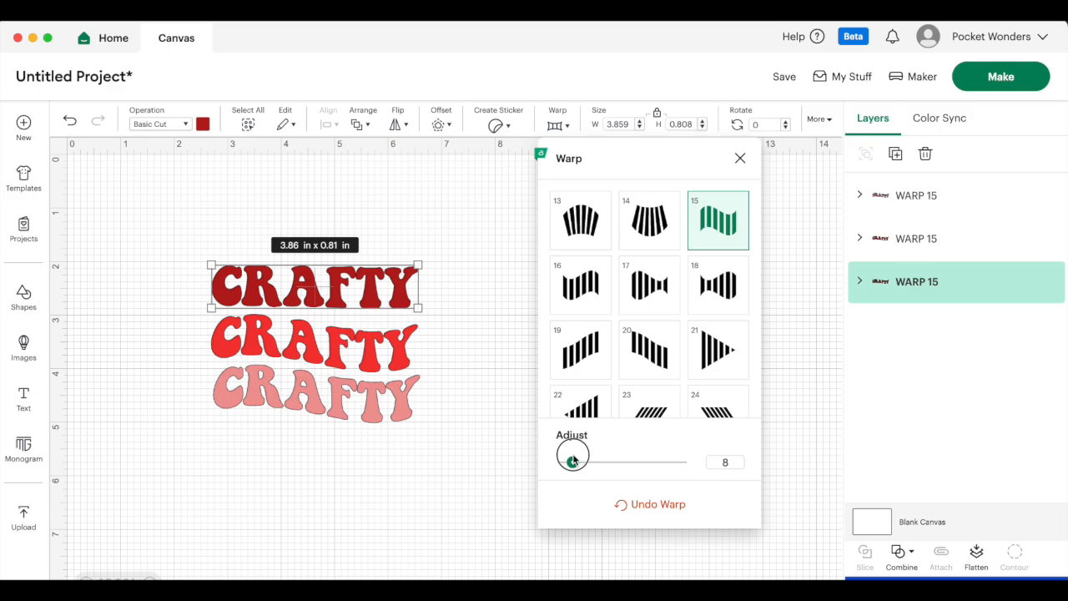
left_click_drag(572, 460, 677, 461)
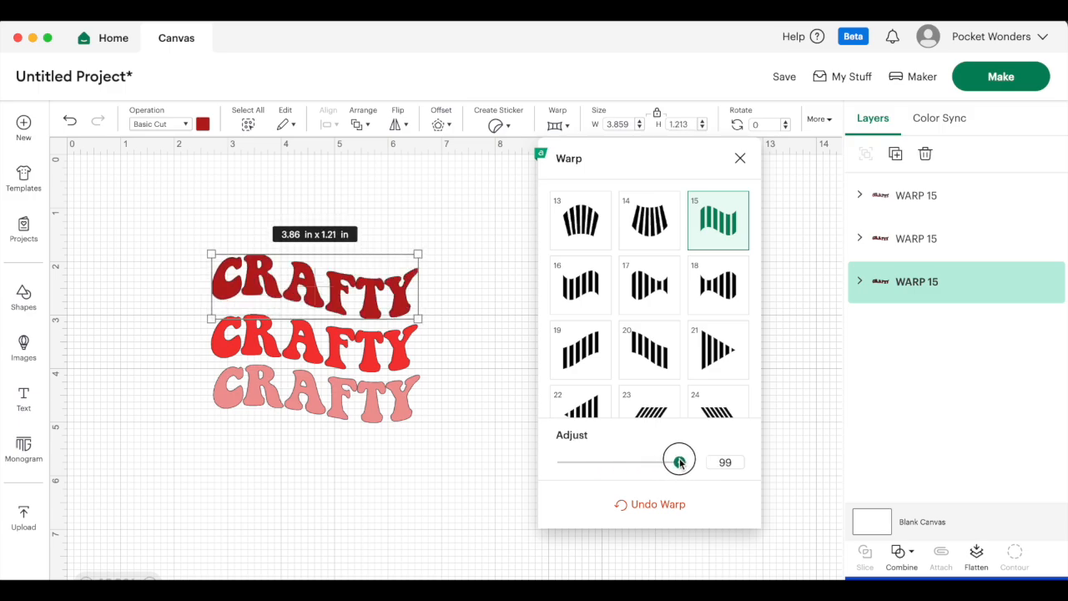
left_click_drag(677, 461, 695, 461)
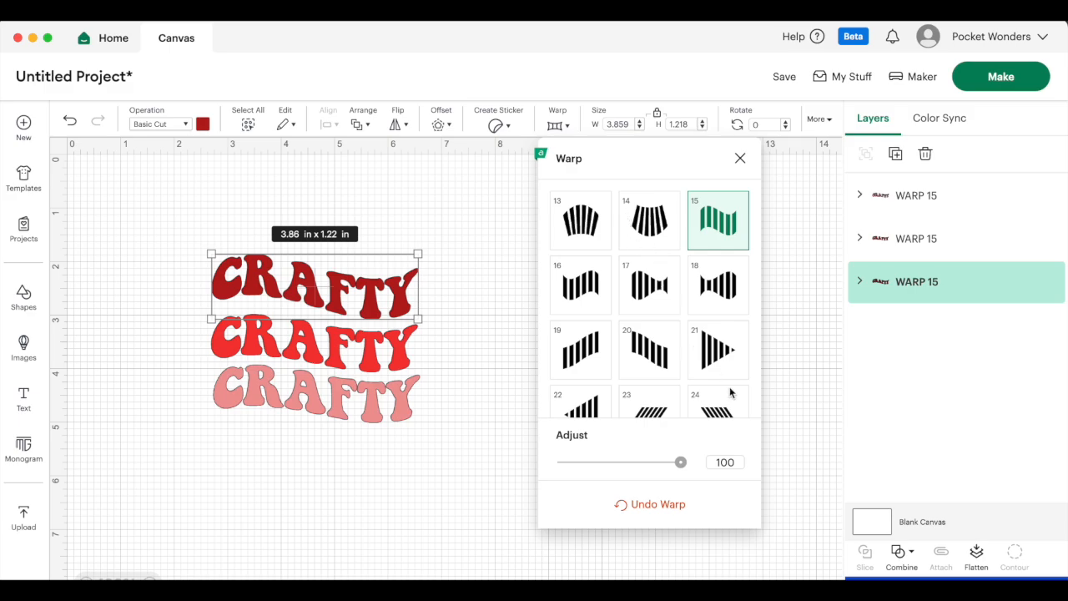
mouse_move(804, 464)
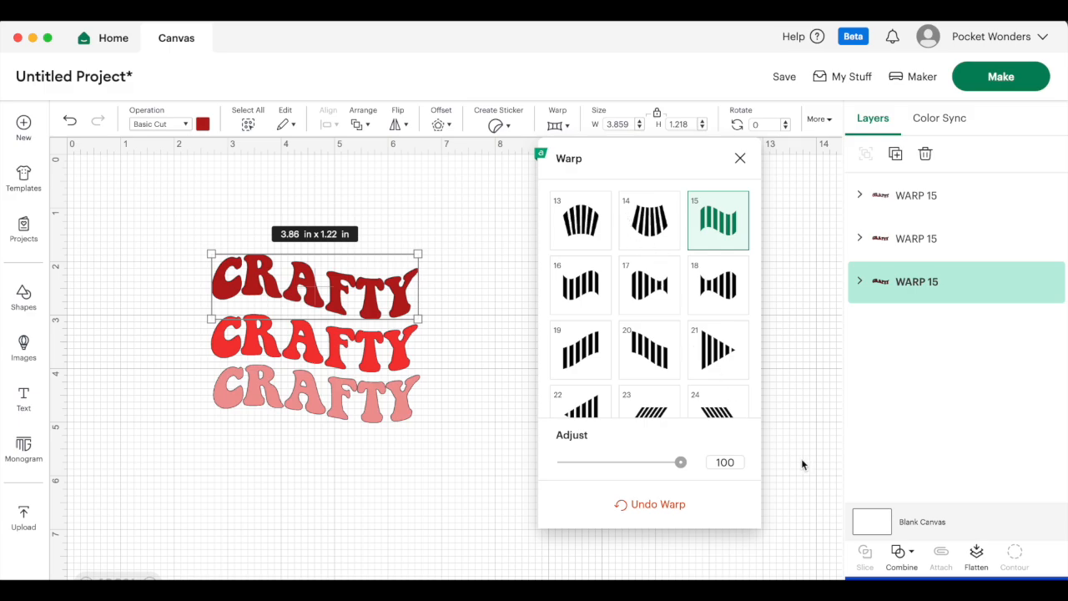
mouse_move(681, 462)
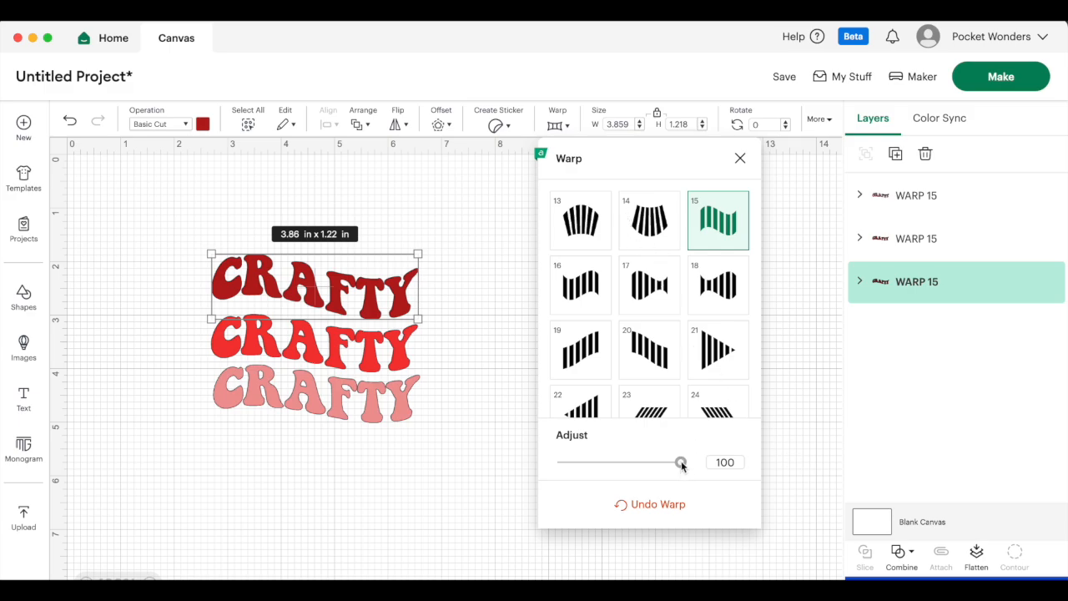
left_click_drag(680, 462, 642, 463)
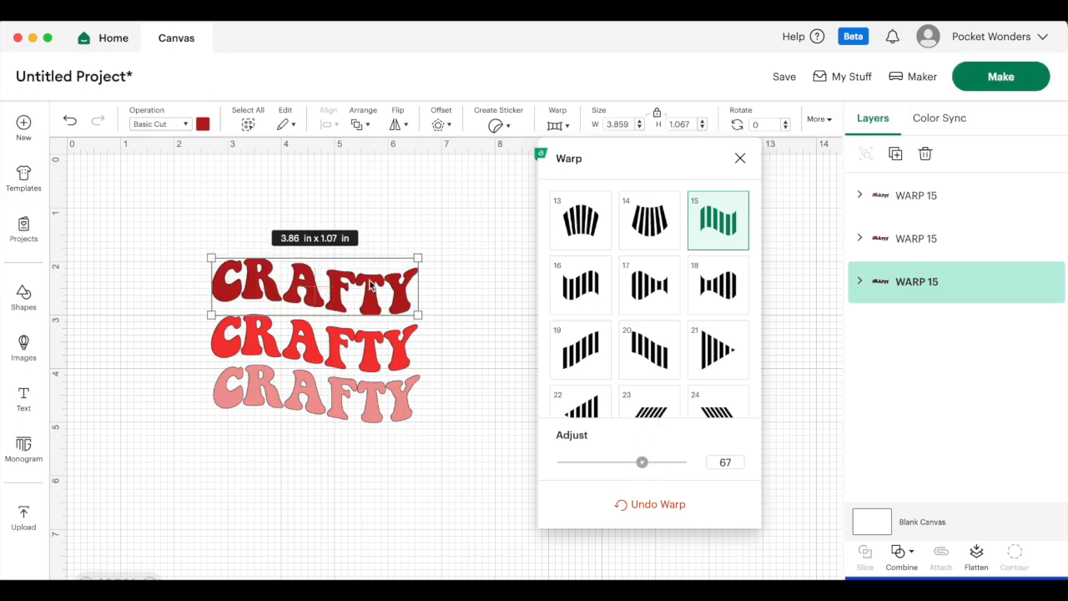
mouse_move(317, 334)
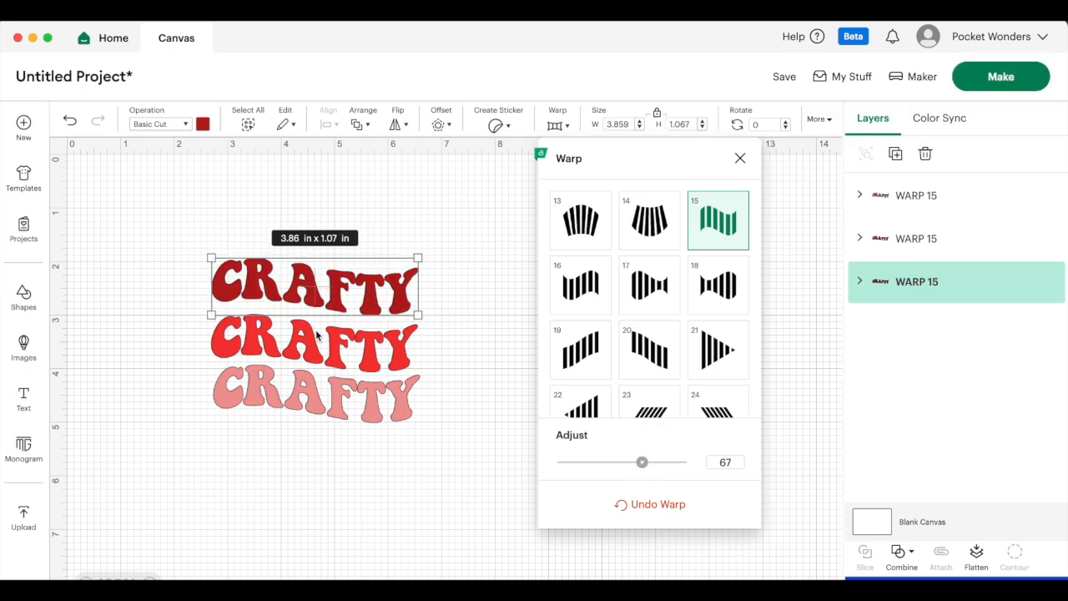
left_click_drag(641, 462, 681, 463)
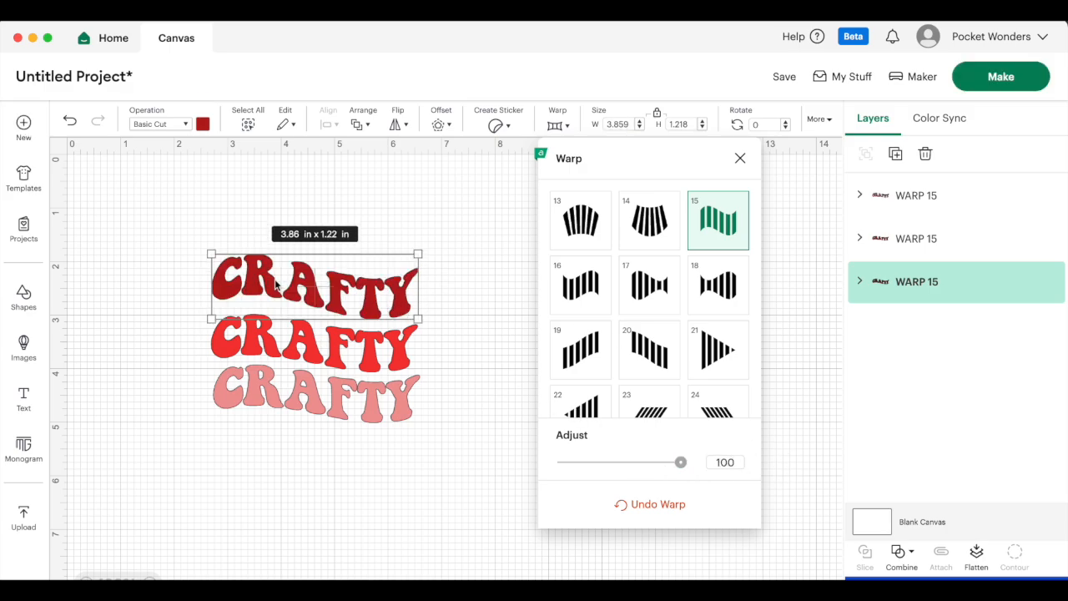
mouse_move(457, 307)
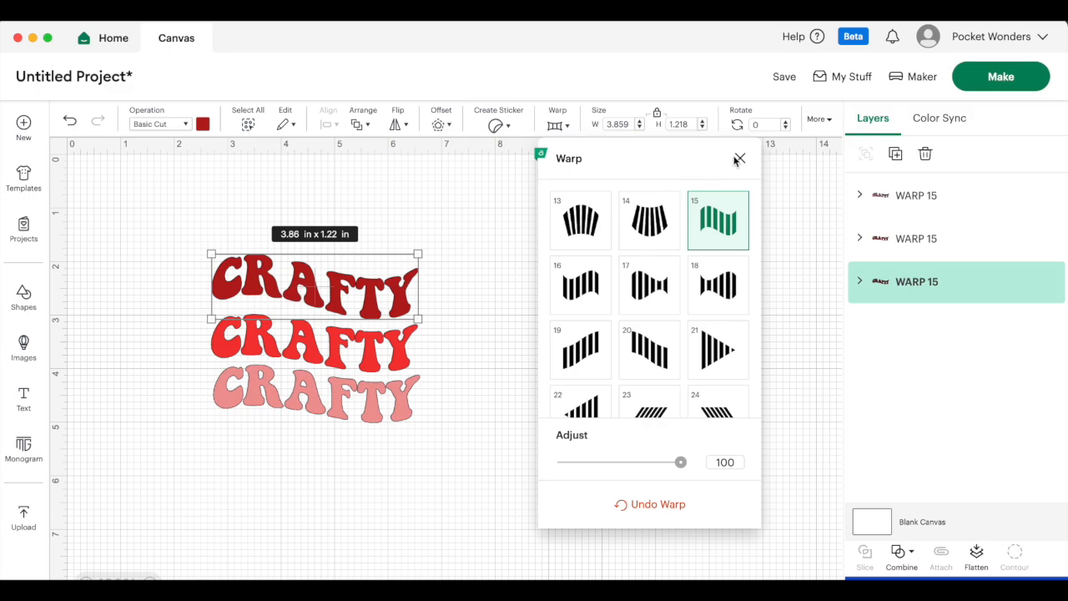
left_click(738, 159)
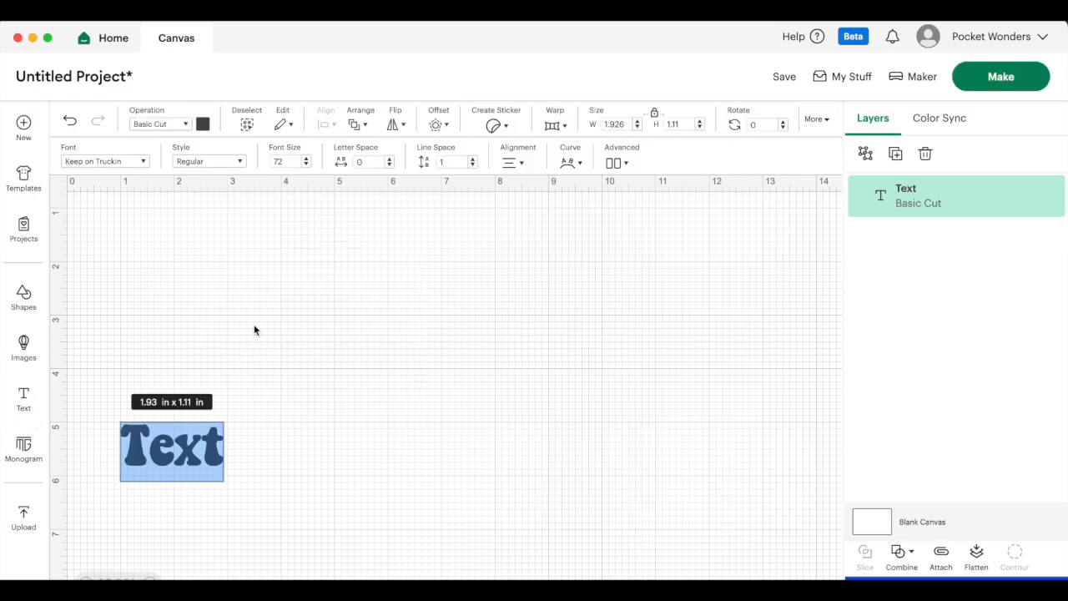
Add the letters CRA, move them up and apply arched warp style 9 at strength 40.
type("CRAFTY")
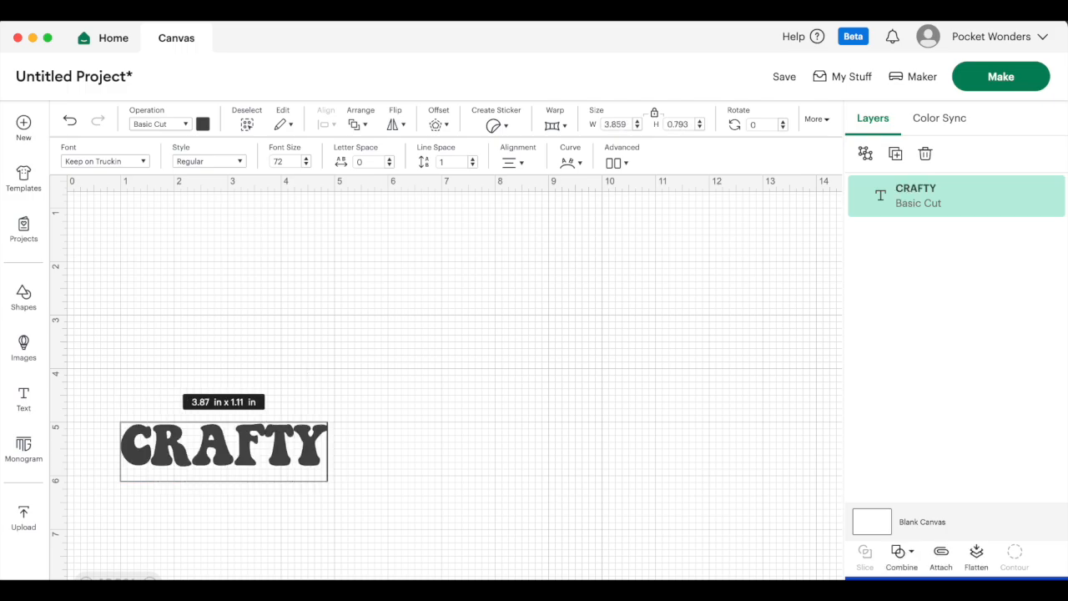
left_click_drag(224, 450, 414, 277)
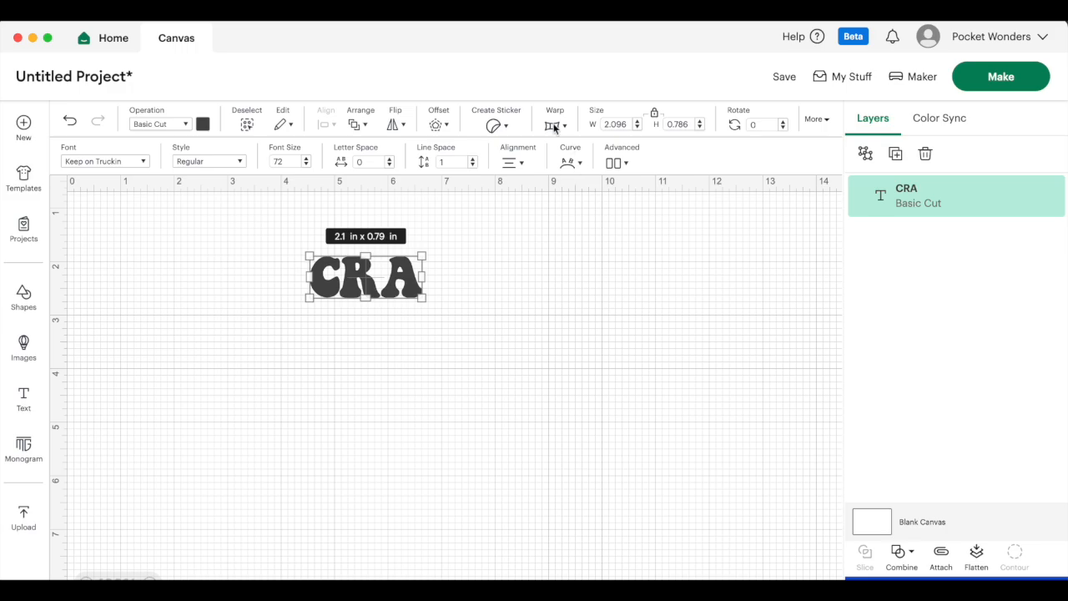
left_click(554, 123)
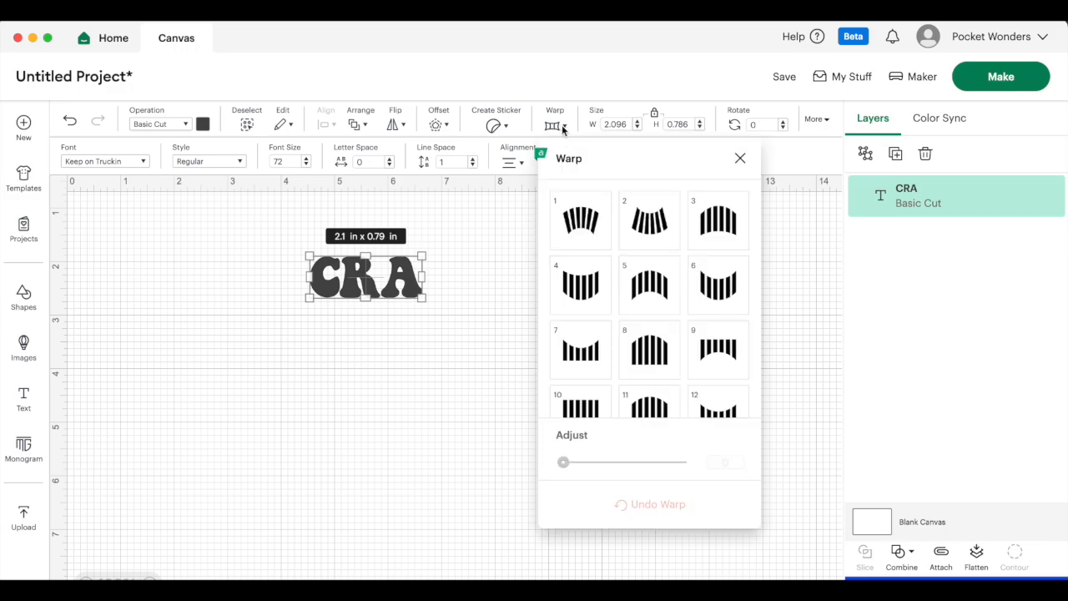
mouse_move(683, 312)
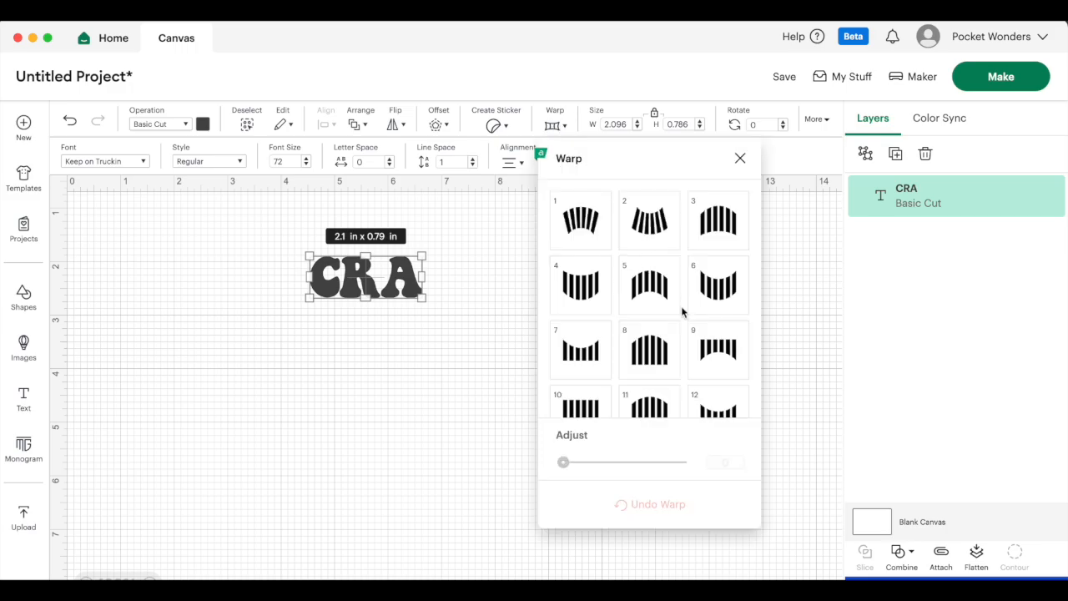
scroll("down", 3)
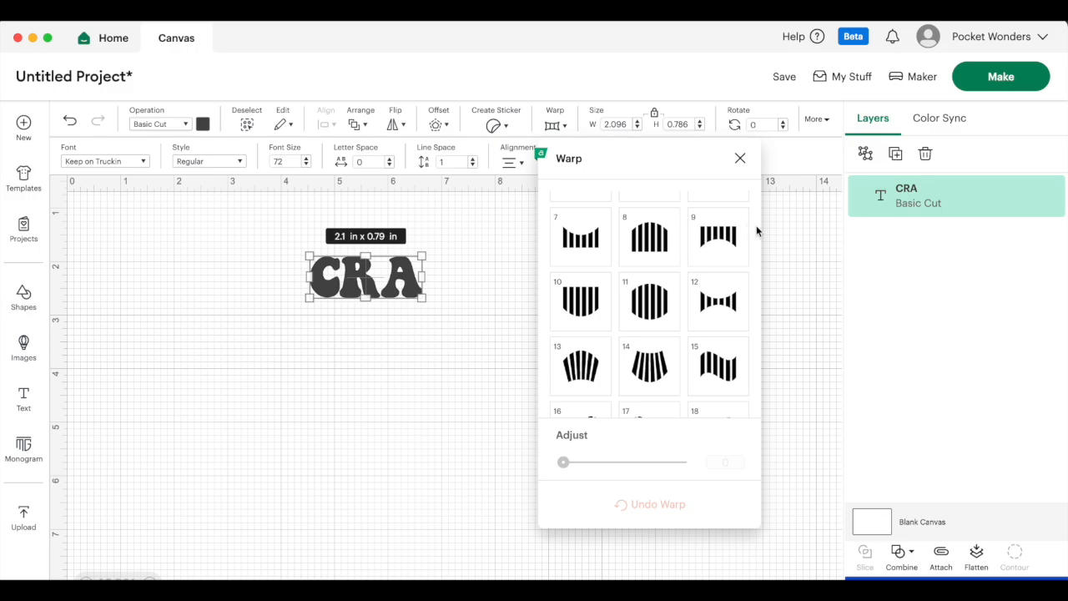
mouse_move(714, 257)
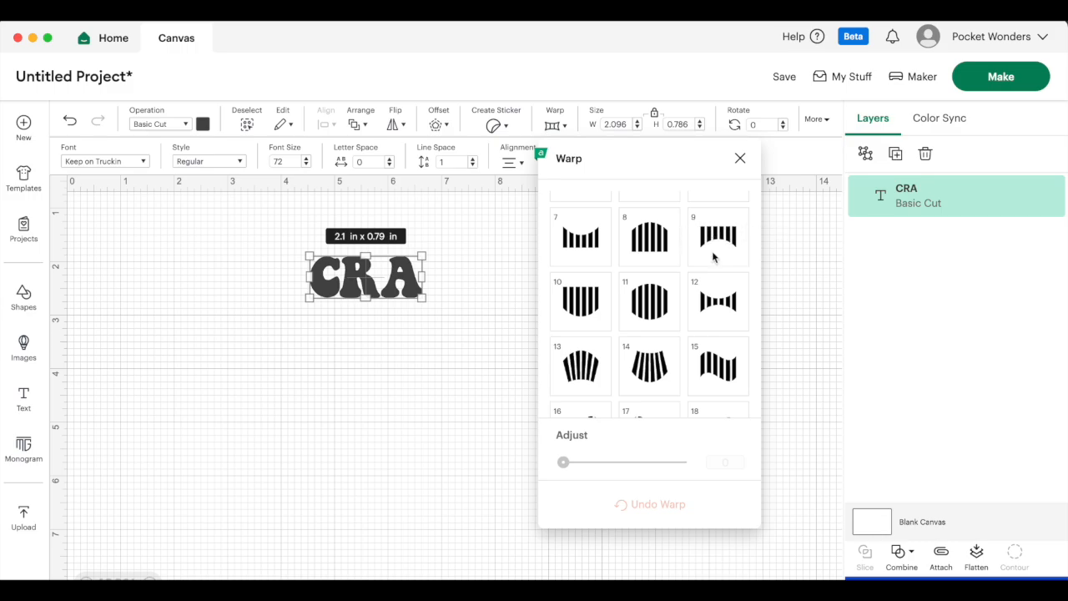
left_click(718, 237)
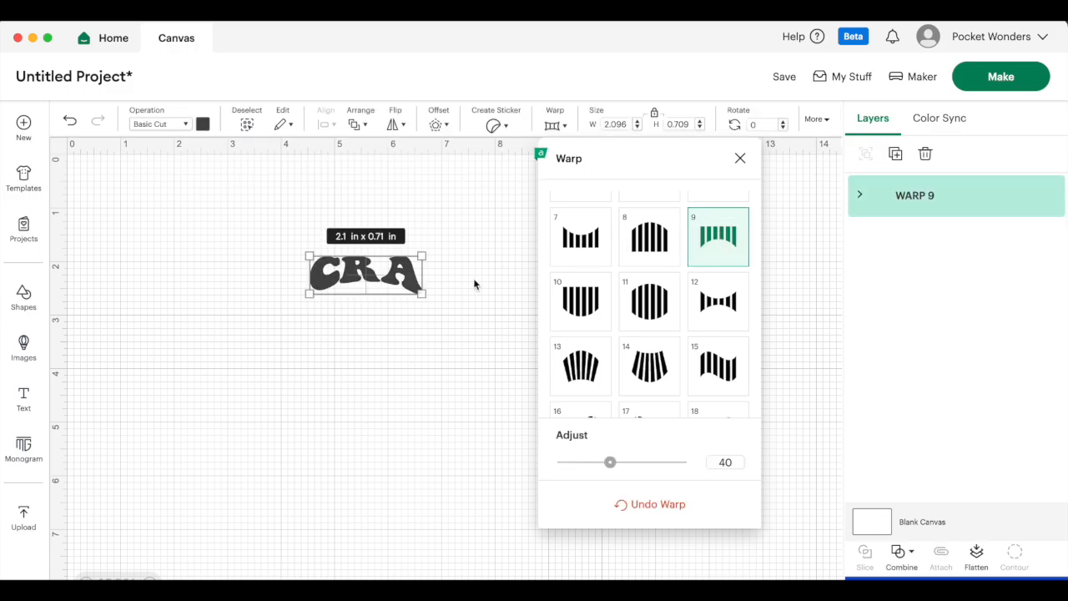
left_click(739, 158)
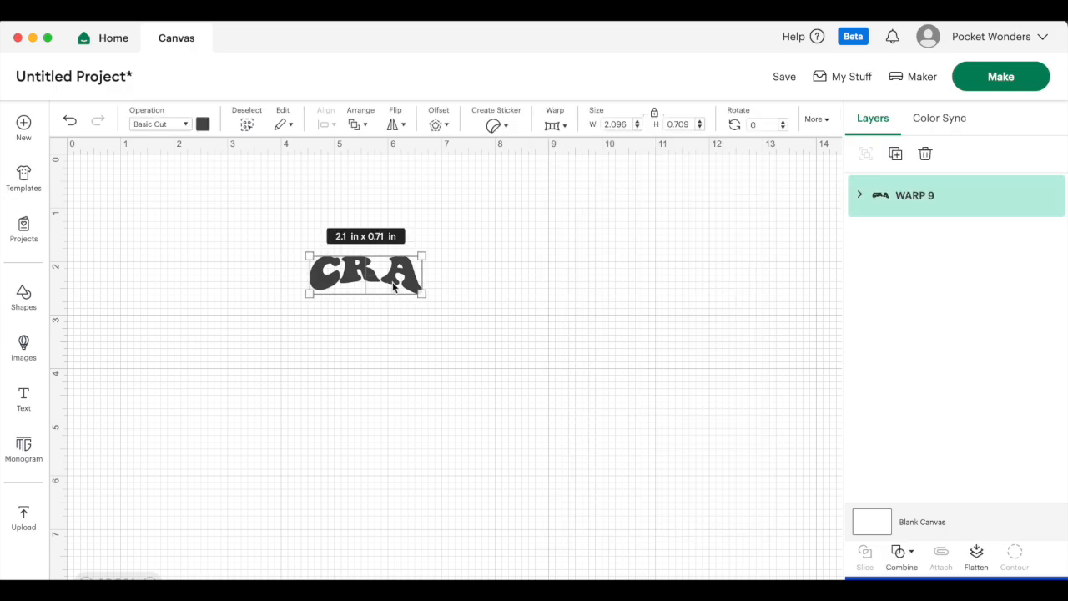
left_click(23, 401)
type("FTY")
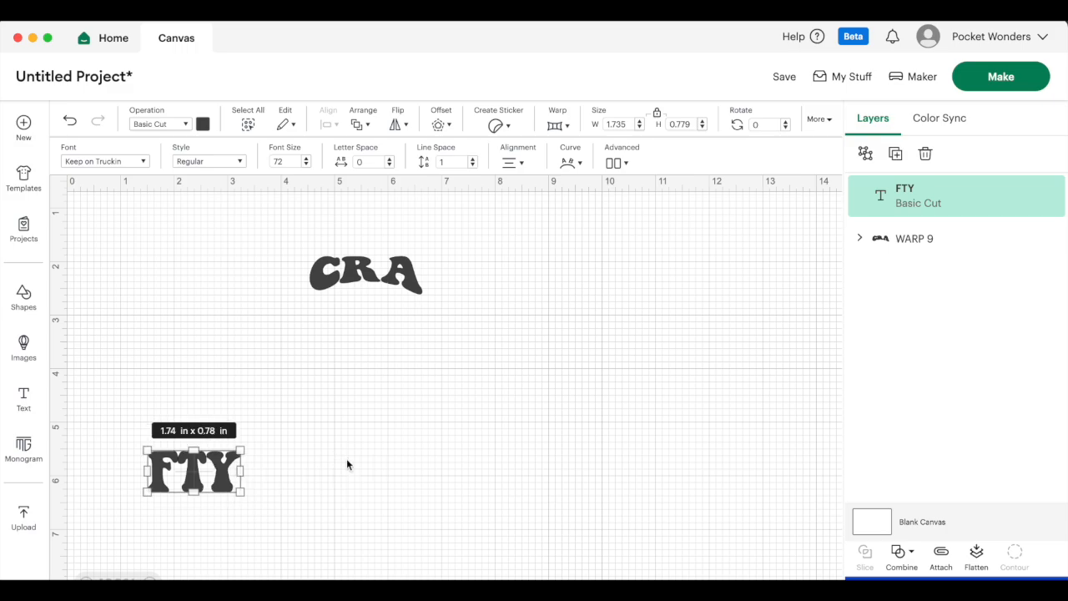
Place FTY beside CRA to spell CRAFTY and apply arching warp style 10.
left_click_drag(194, 471, 476, 372)
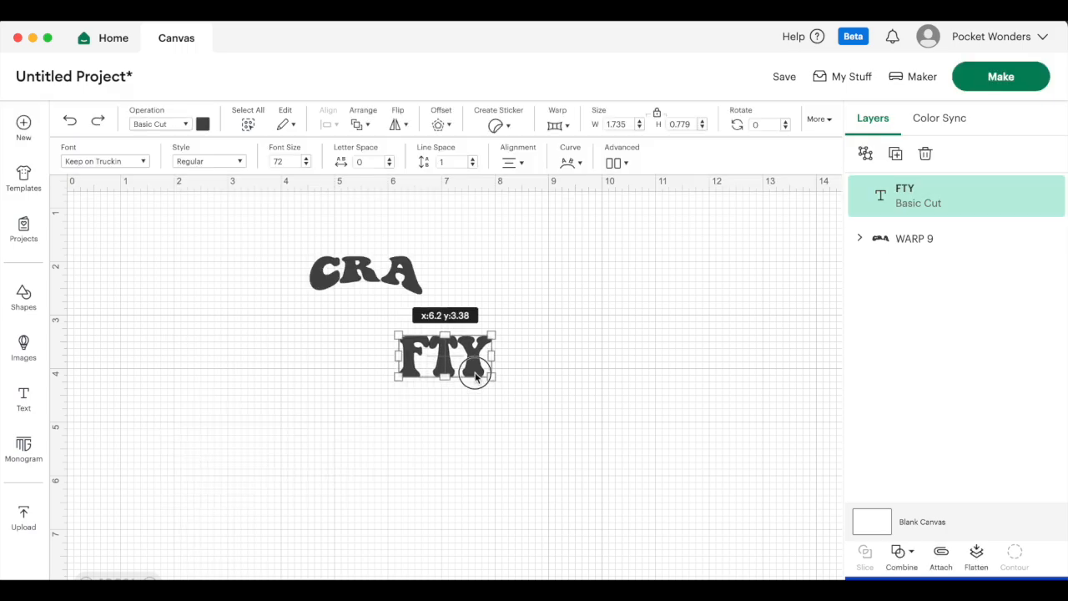
left_click_drag(474, 373, 474, 290)
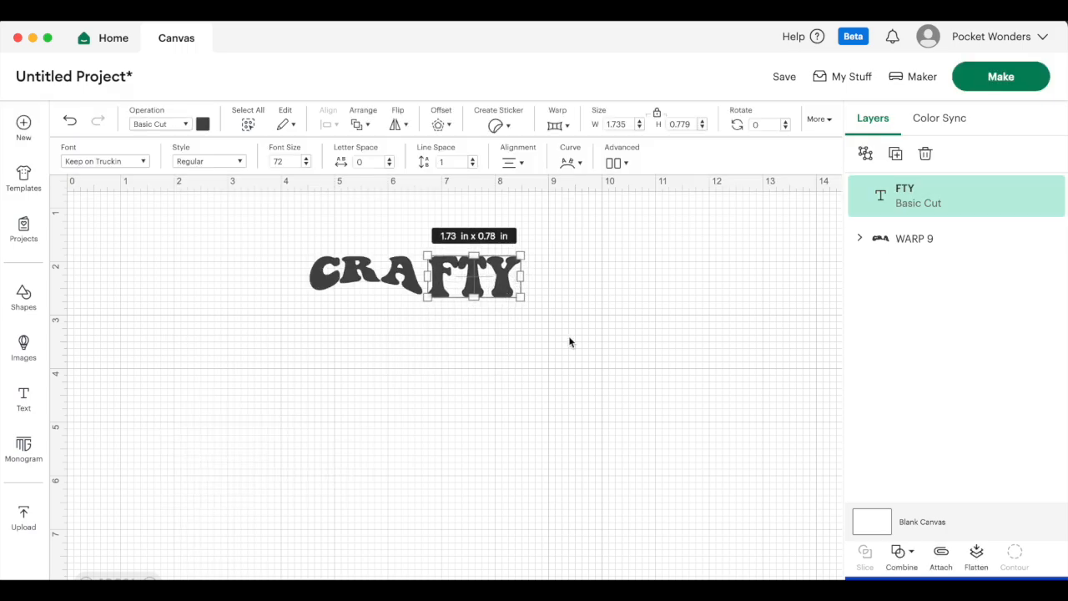
left_click(557, 123)
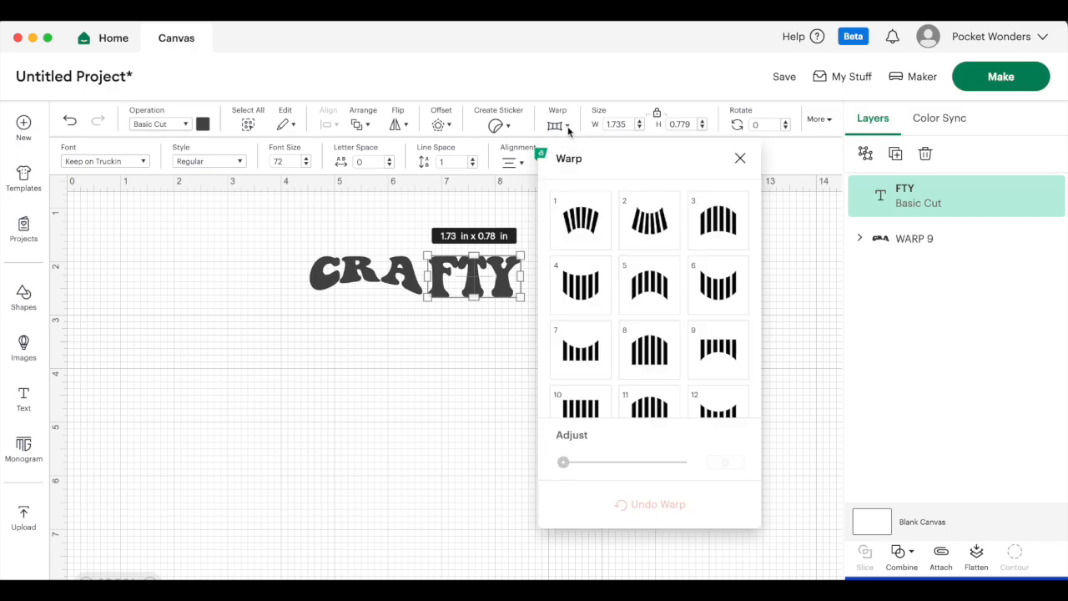
mouse_move(731, 350)
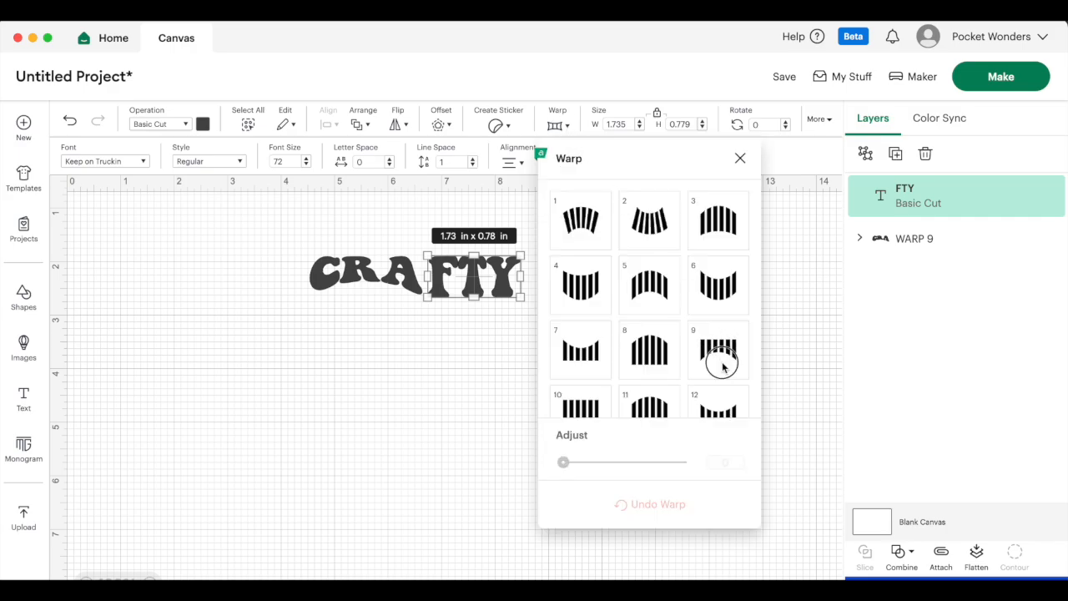
scroll("down", 3)
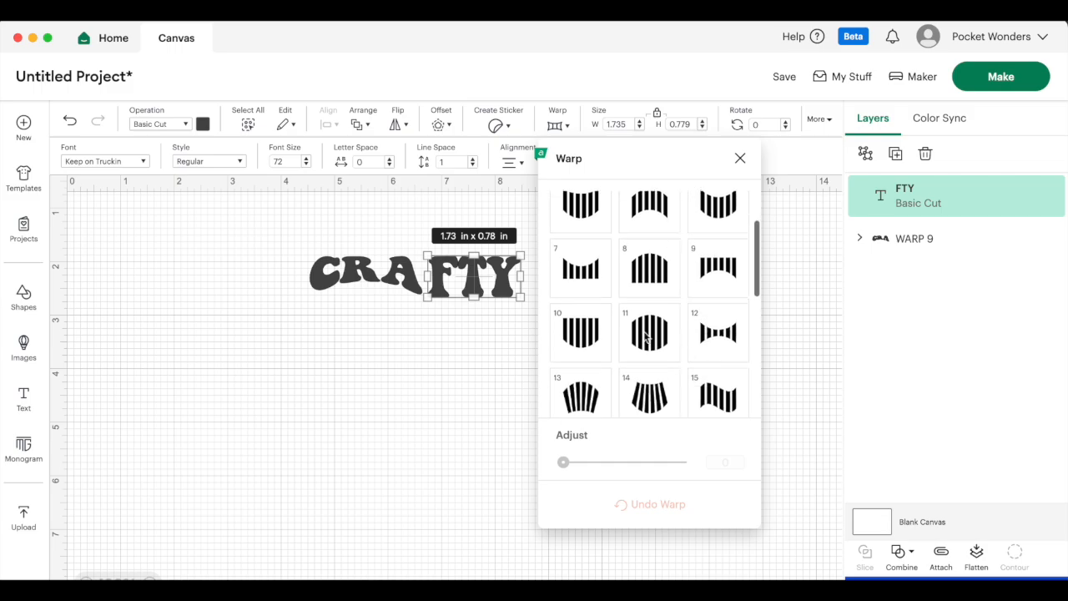
left_click(580, 332)
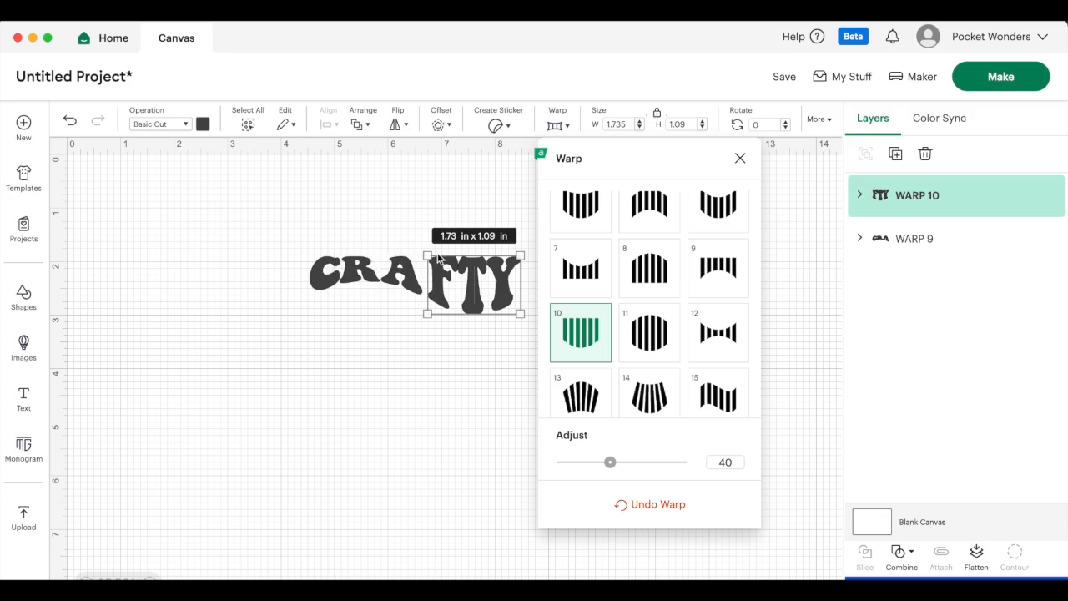
mouse_move(392, 275)
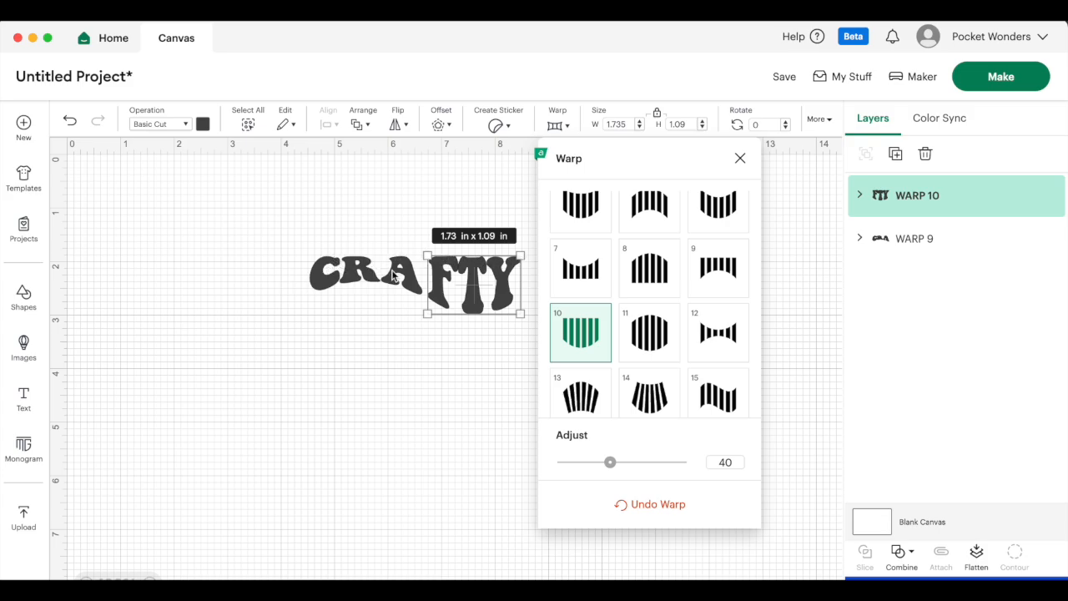
mouse_move(324, 290)
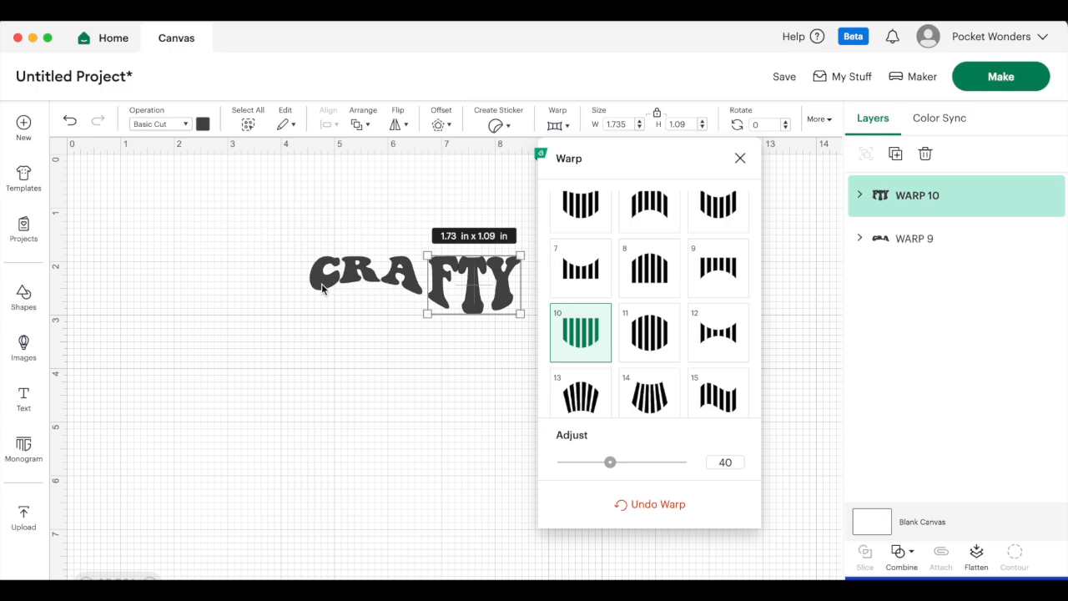
mouse_move(434, 308)
type("CRAFTY")
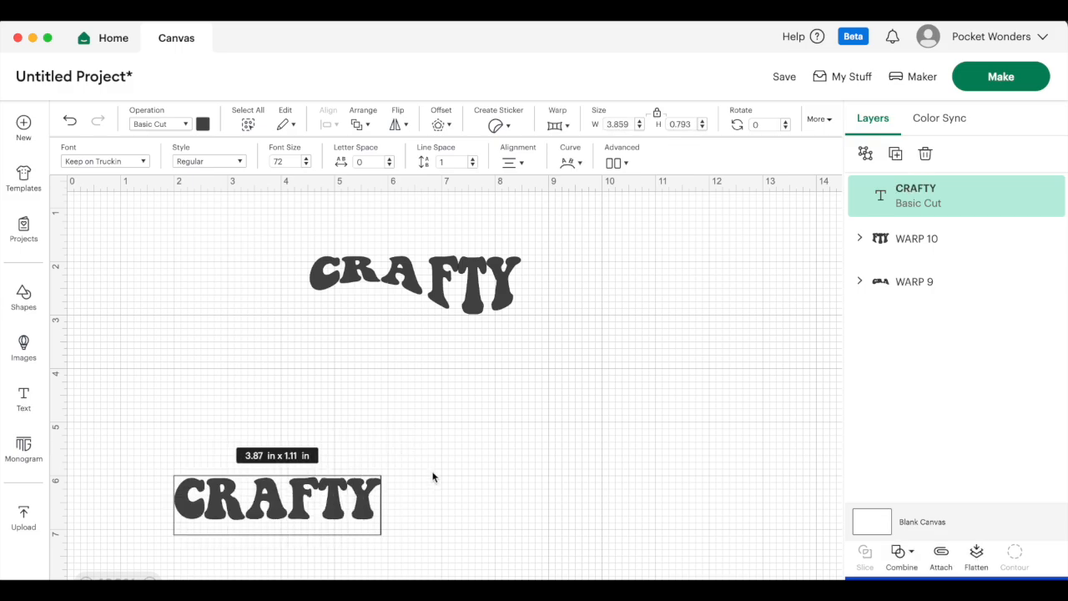
Position a second CRAFTY line under the first with wavy warp style 15 at strength 78.
left_click_drag(277, 504, 414, 354)
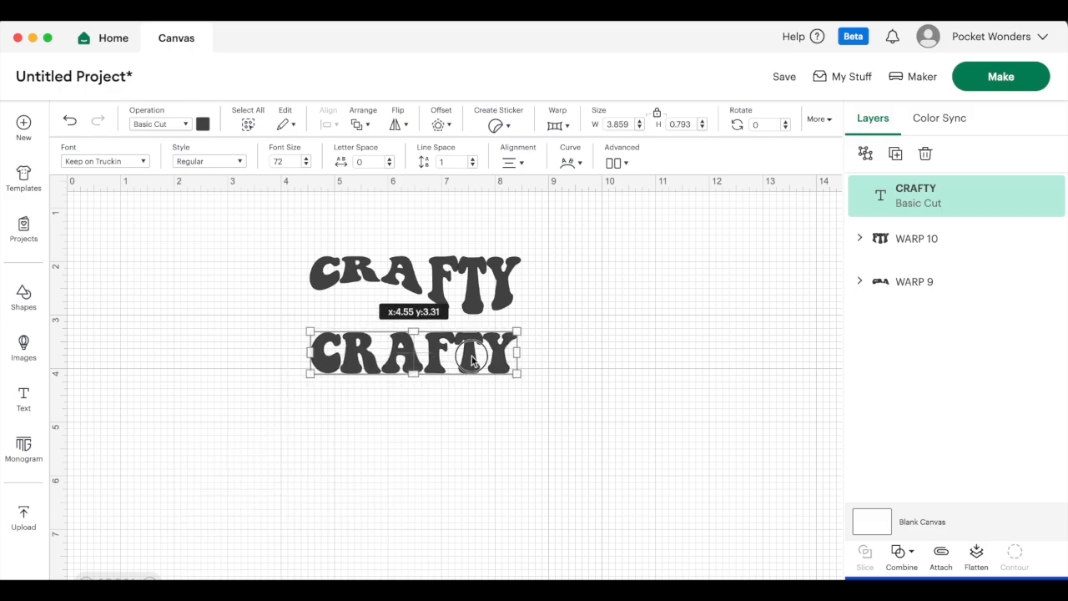
left_click(557, 123)
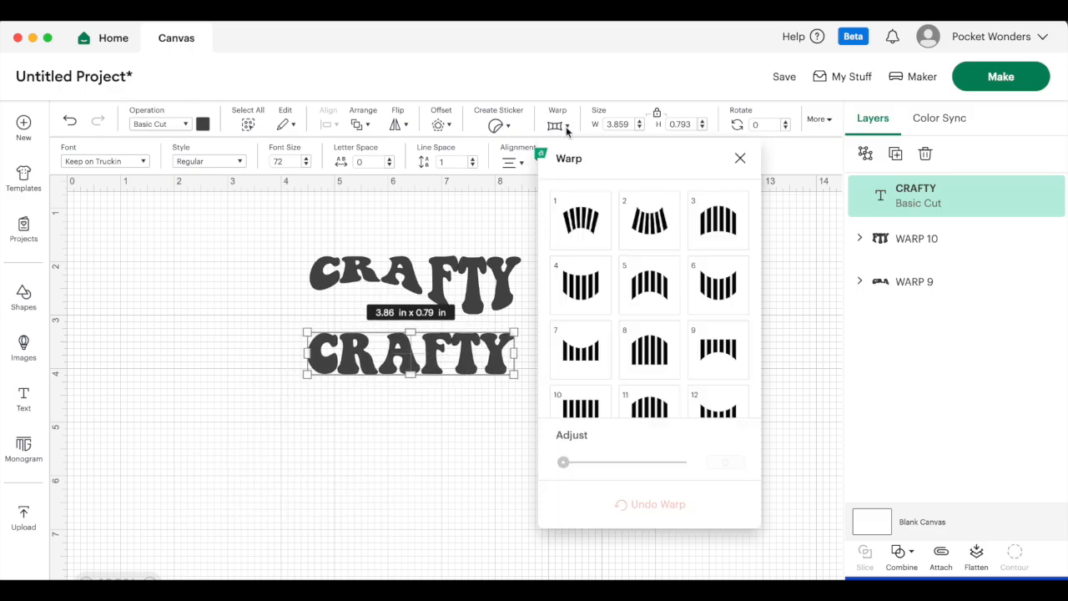
scroll("down", 3)
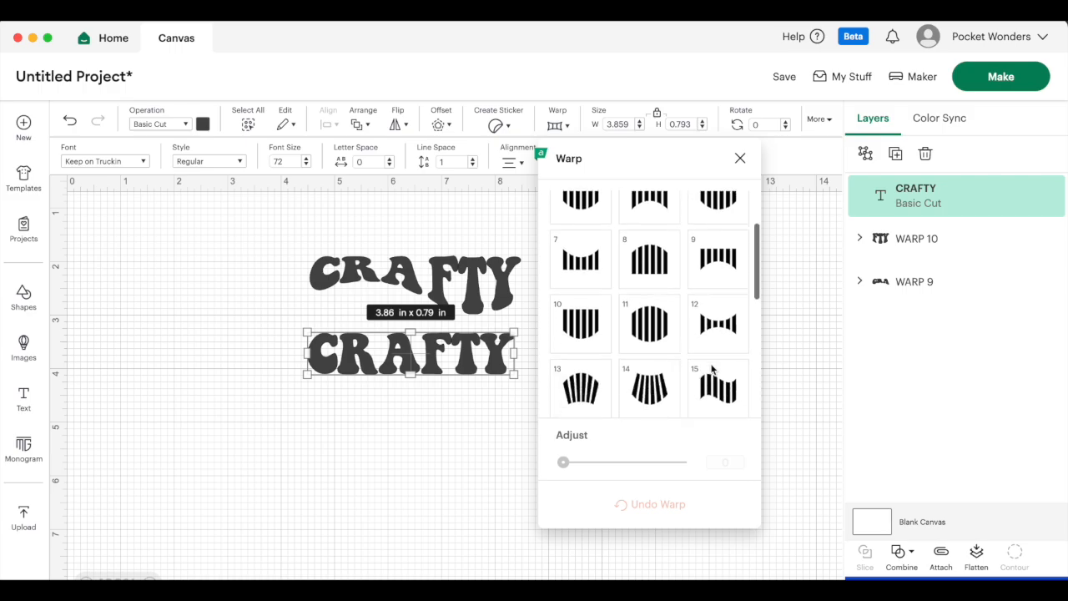
scroll("down", 3)
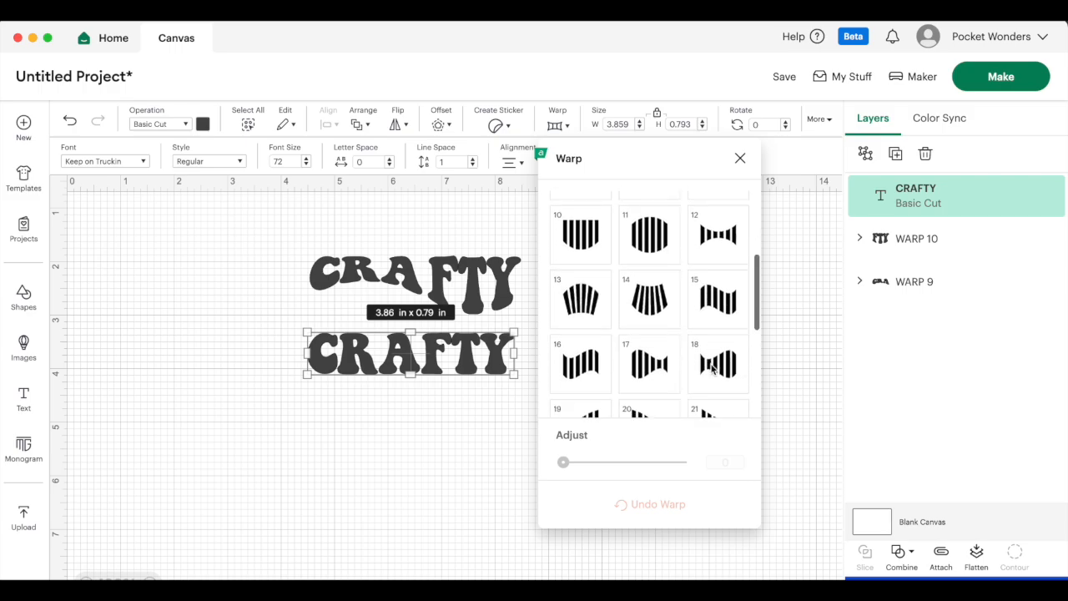
left_click(718, 299)
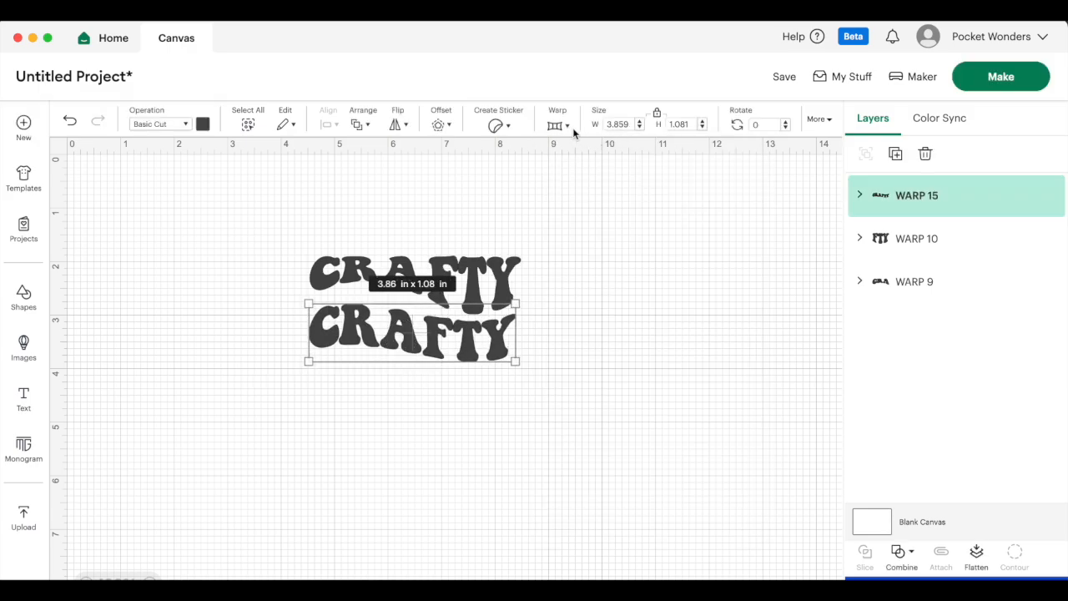
left_click(558, 124)
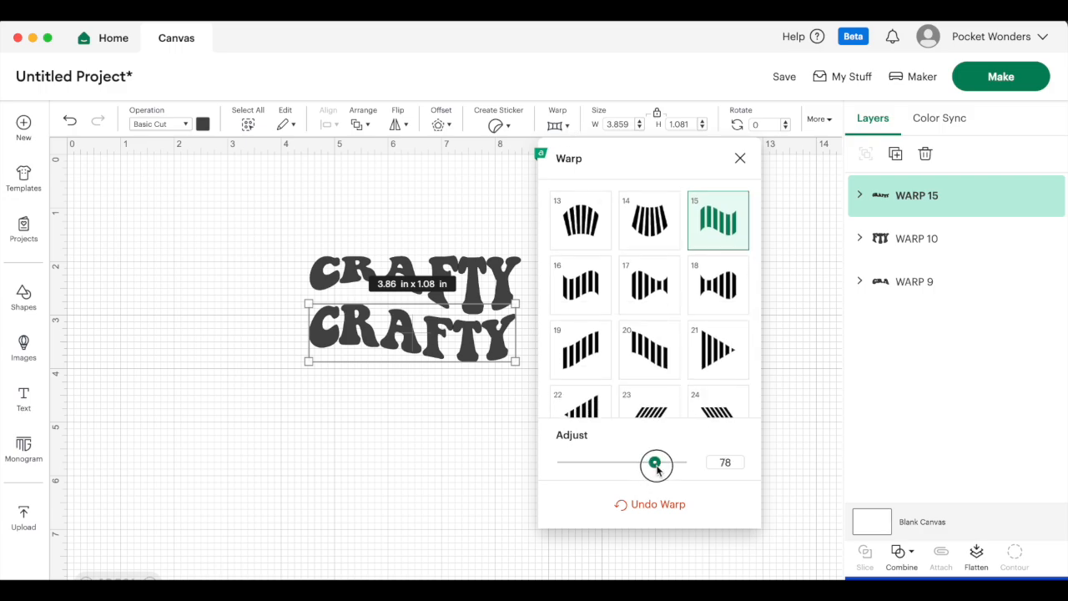
left_click_drag(656, 464, 681, 463)
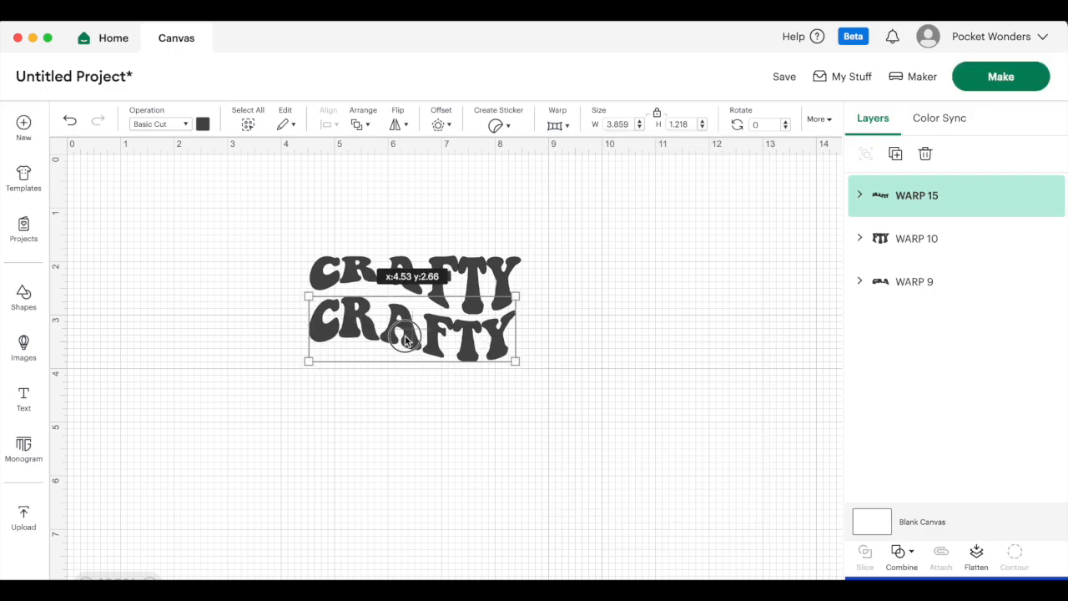
left_click_drag(409, 325, 404, 341)
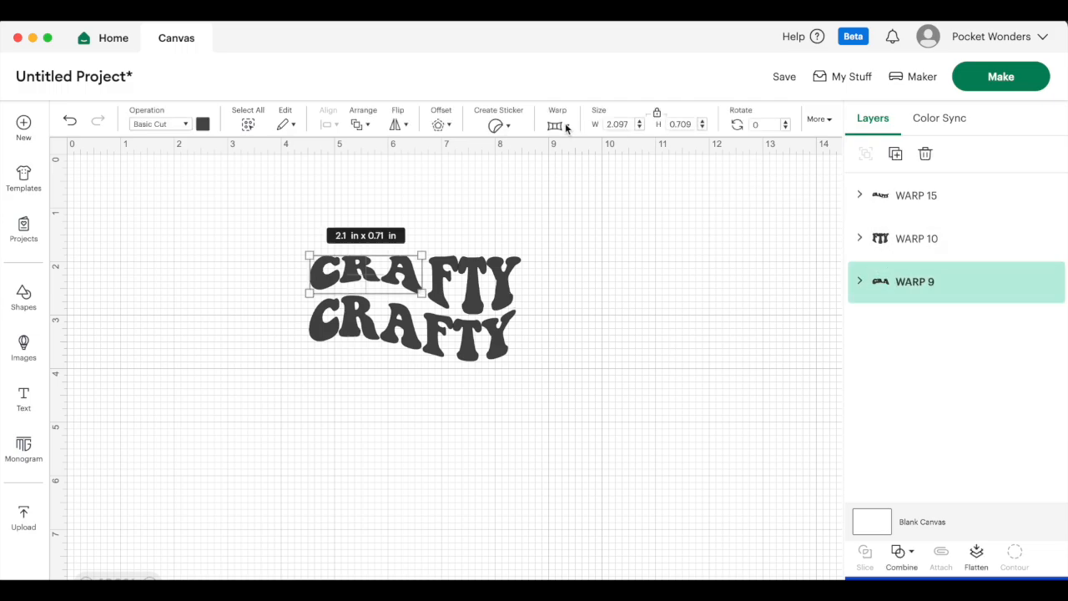
Lower the CRA warp 9 strength to about 21 for a gentler arch, then deselect.
left_click(558, 123)
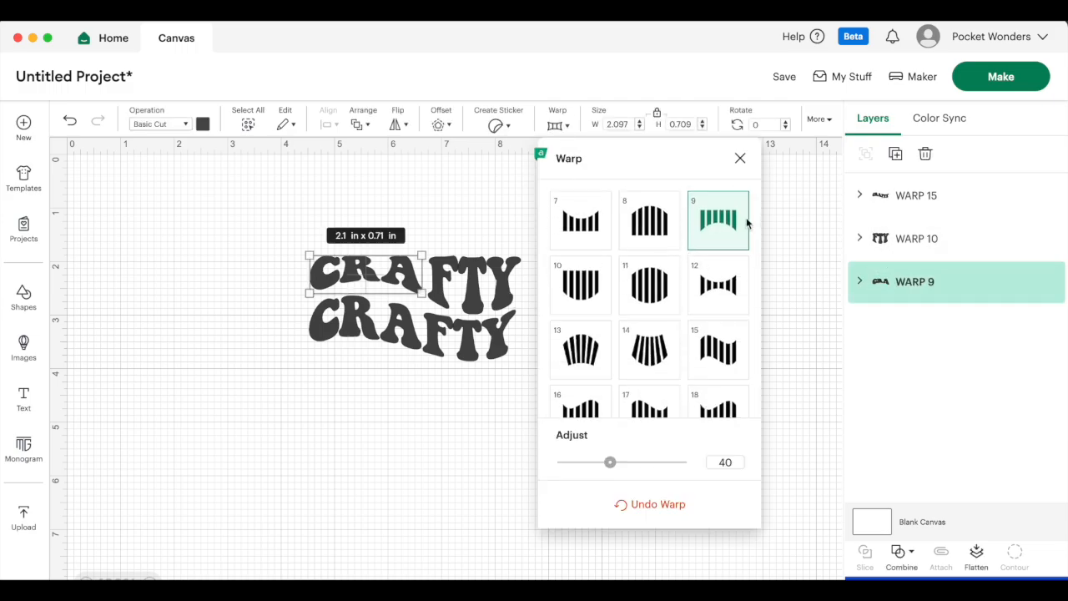
left_click_drag(611, 461, 617, 463)
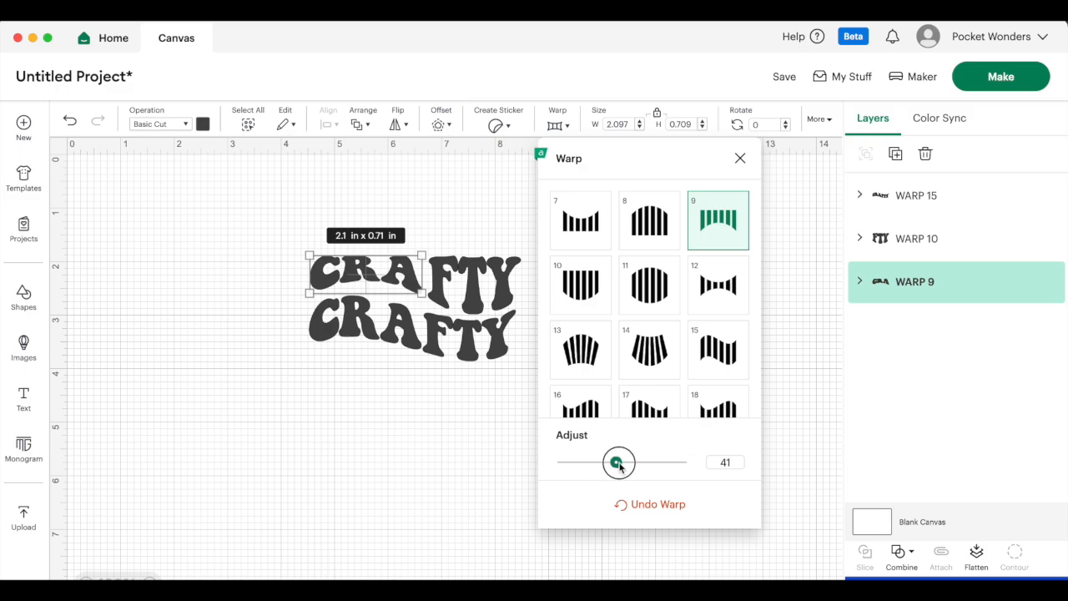
left_click_drag(618, 462, 591, 462)
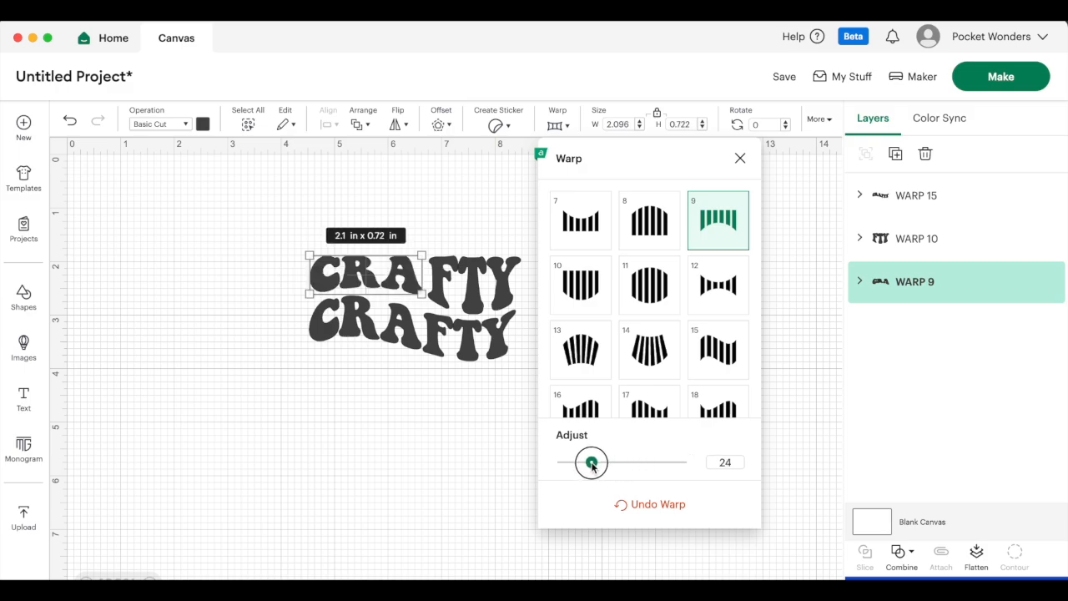
left_click_drag(590, 462, 586, 463)
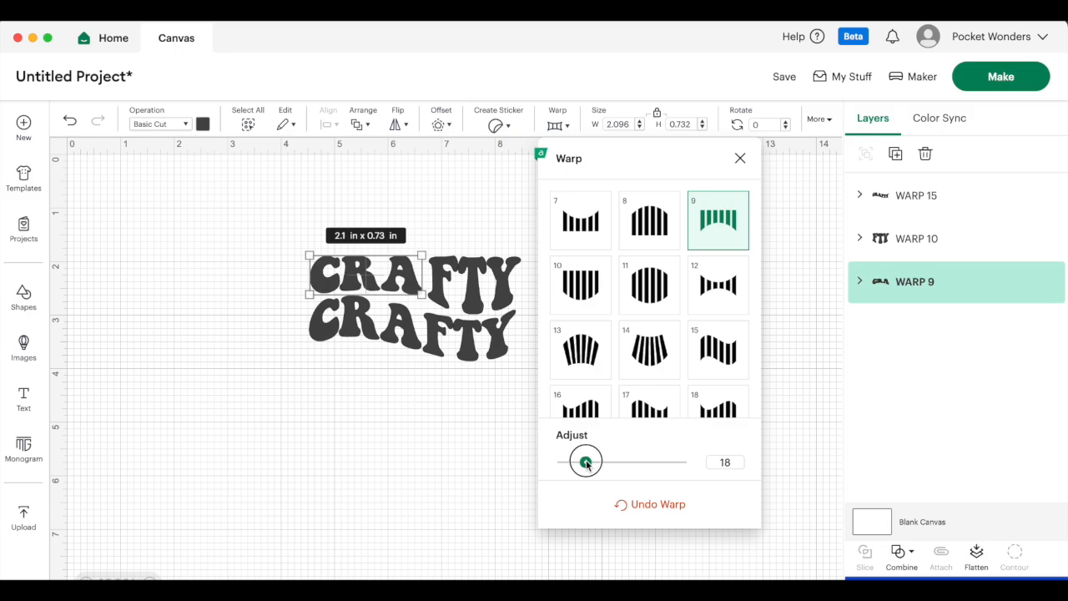
left_click_drag(585, 460, 587, 460)
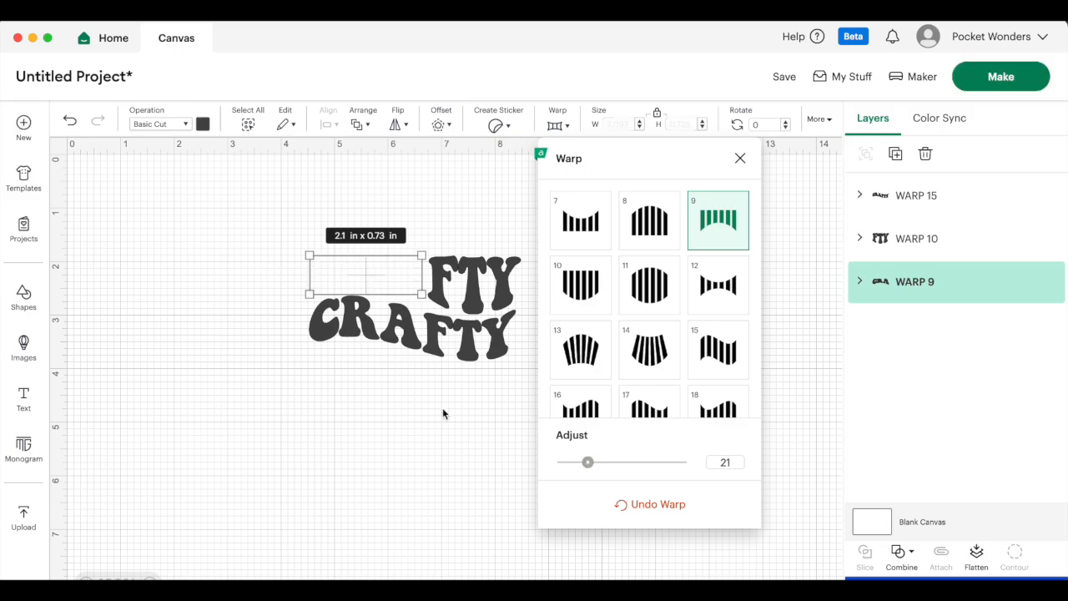
left_click(740, 159)
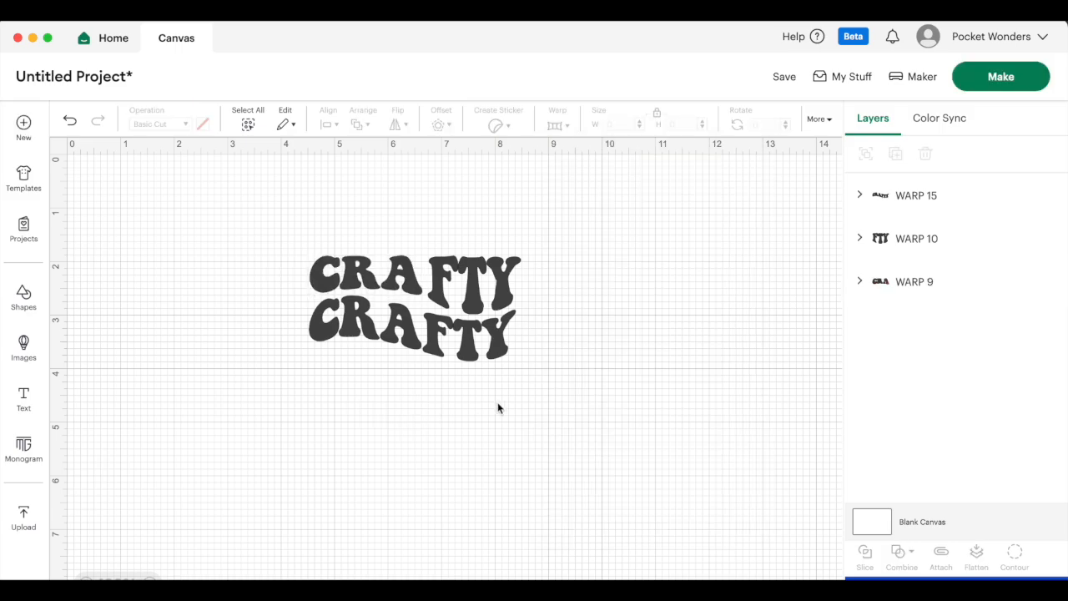
Add separate CRA and FTY text pieces and drag them beneath the second CRAFTY line.
left_click(24, 399)
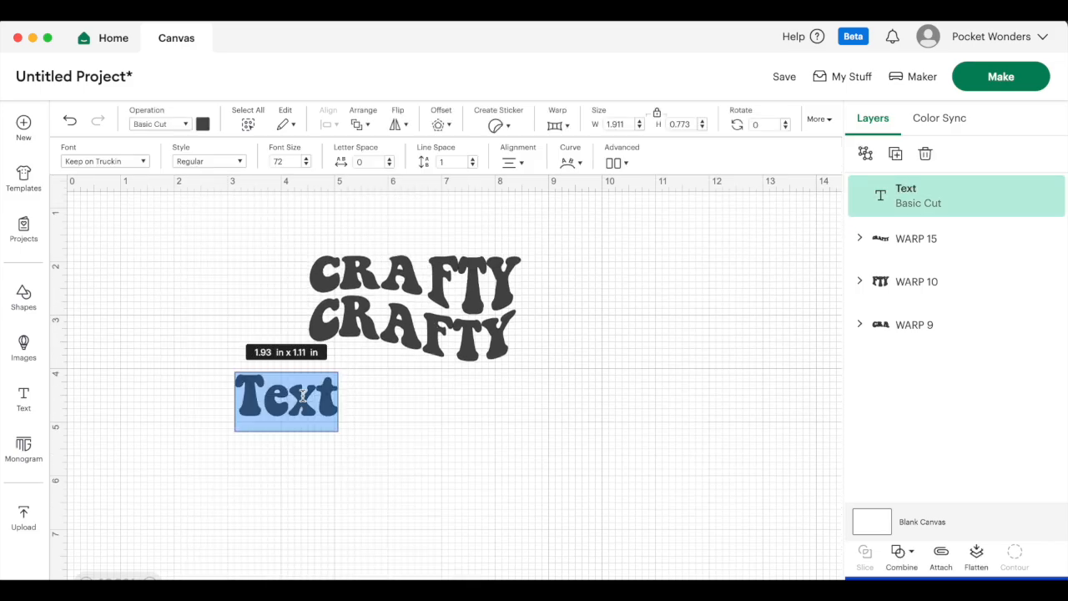
type("CRA")
type("FTY")
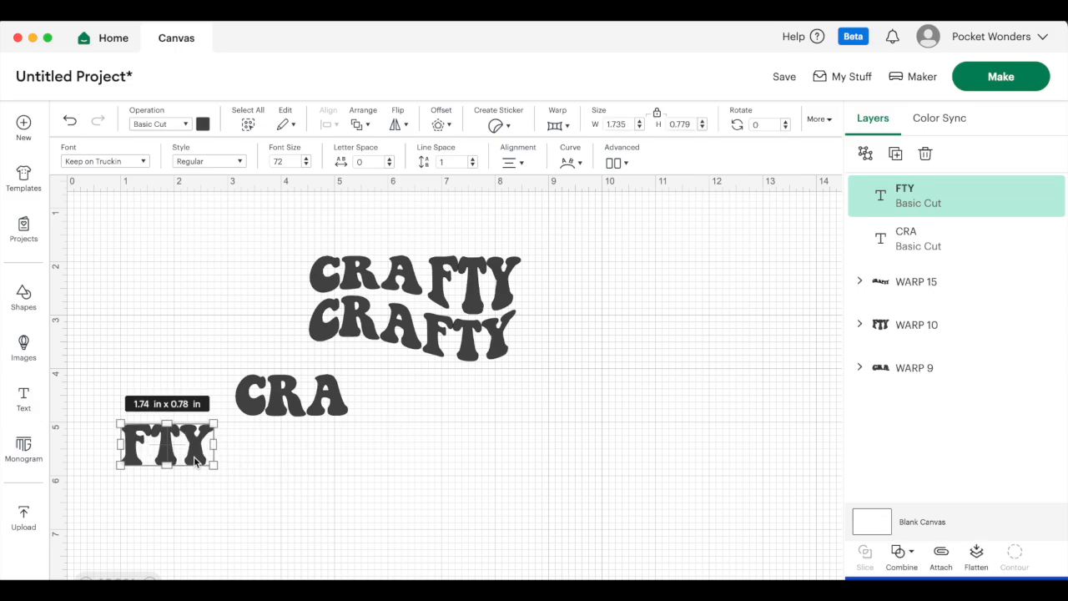
left_click_drag(166, 444, 466, 394)
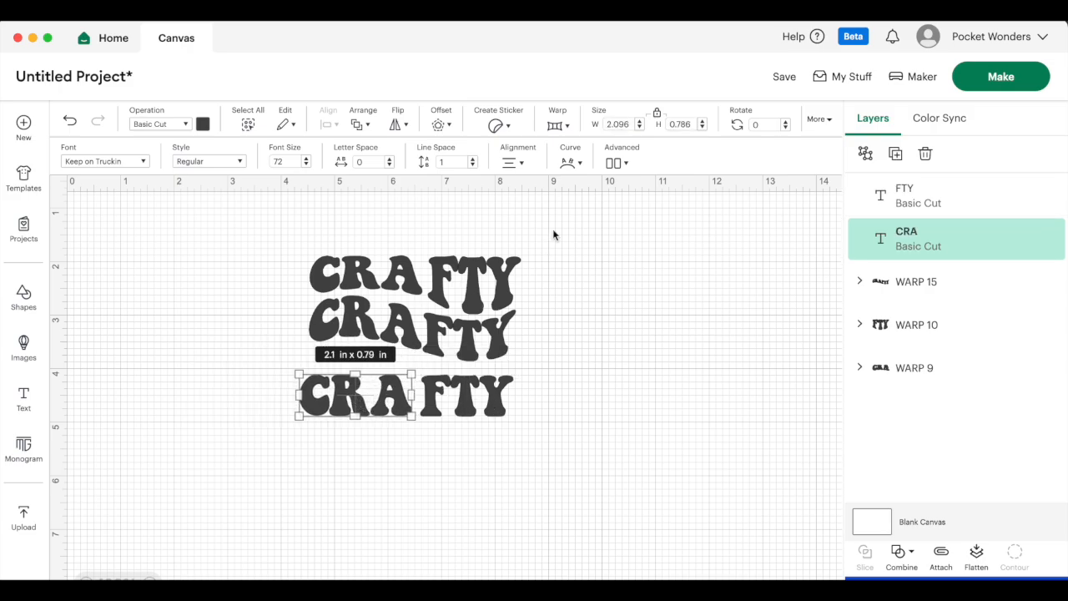
left_click(558, 123)
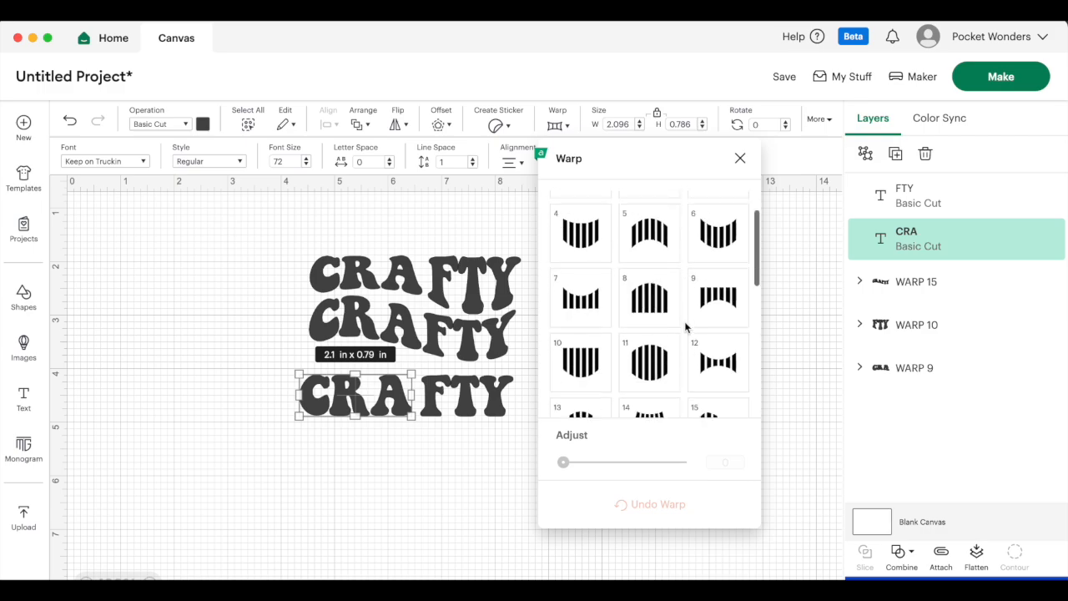
Apply arching warp style 8 to the bottom CRA piece and raise its strength.
left_click(649, 297)
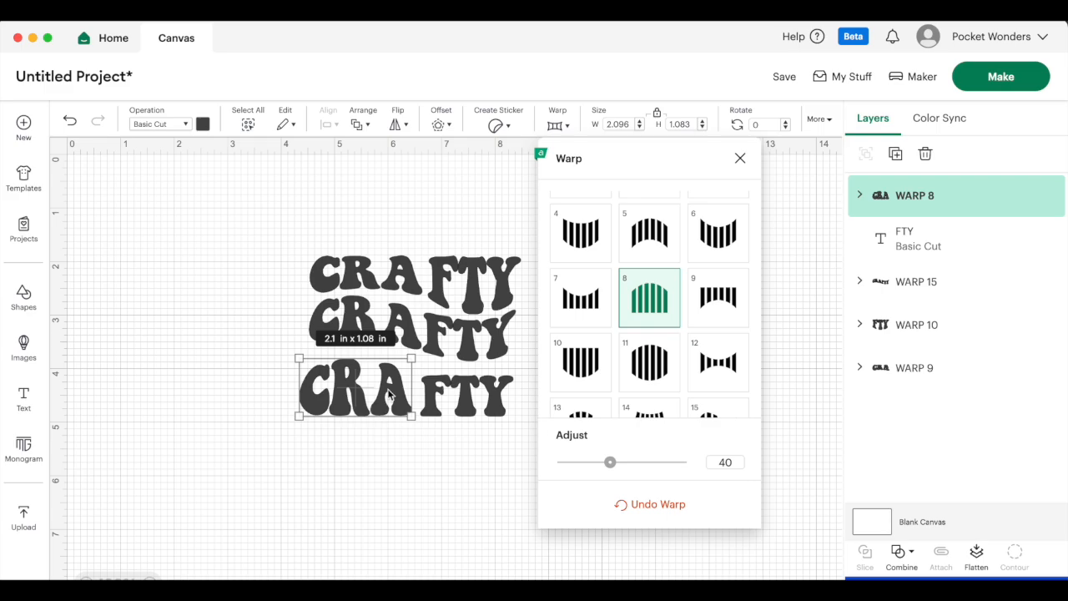
left_click_drag(611, 461, 637, 461)
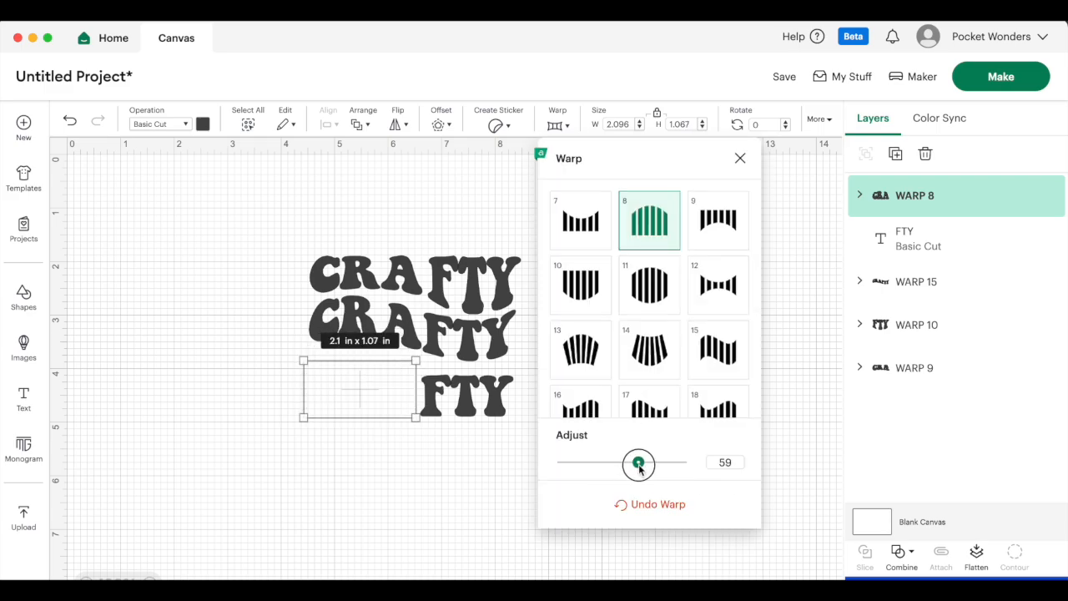
left_click_drag(638, 462, 647, 462)
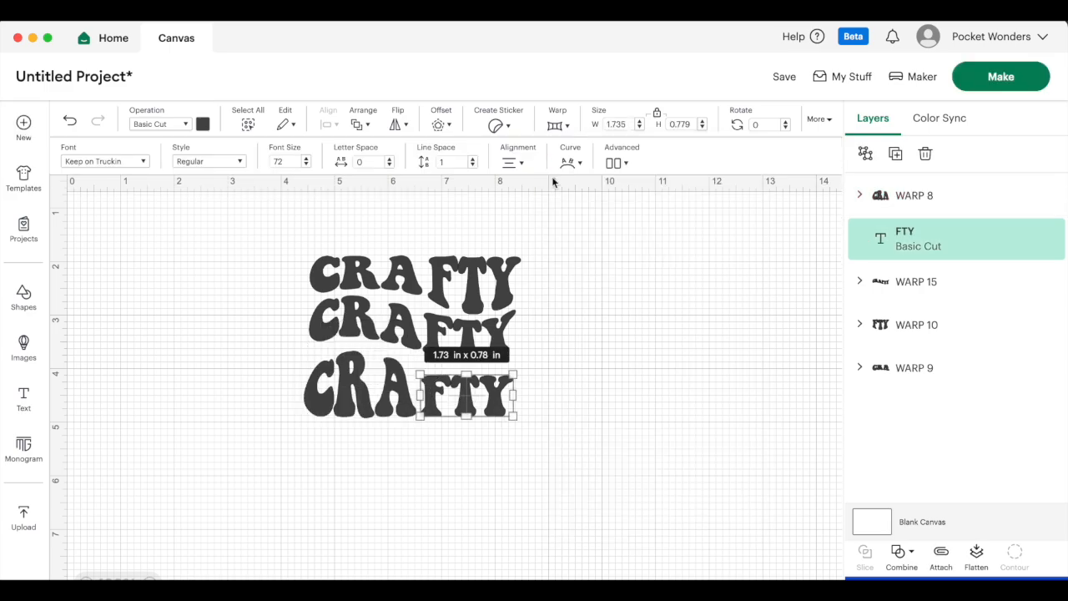
Give the bottom FTY rising wave warp style 7 at about strength 5 and close the settings.
left_click(557, 124)
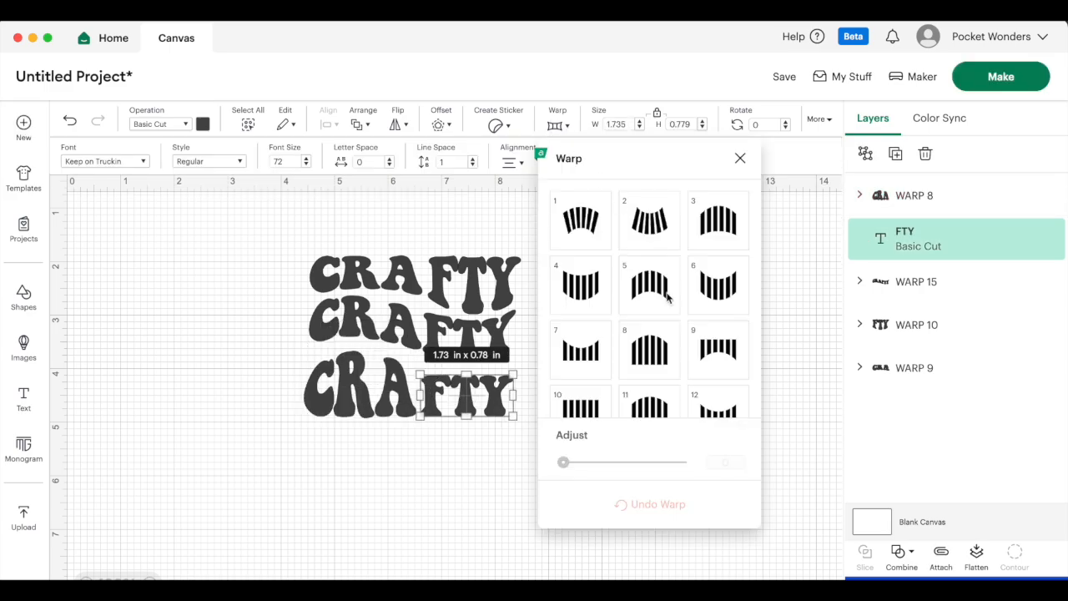
left_click(581, 348)
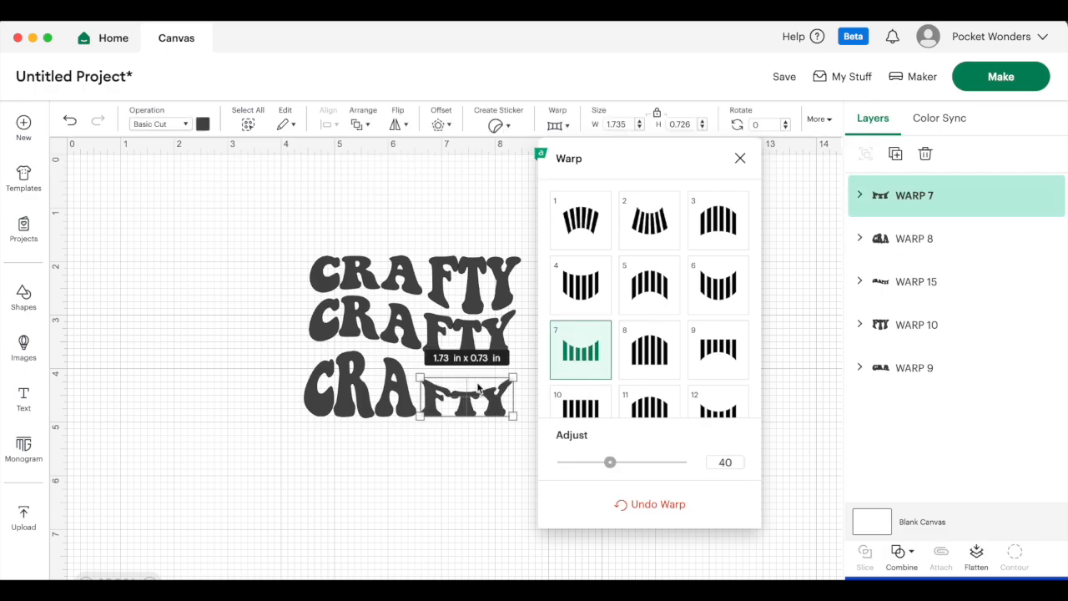
left_click_drag(609, 460, 583, 461)
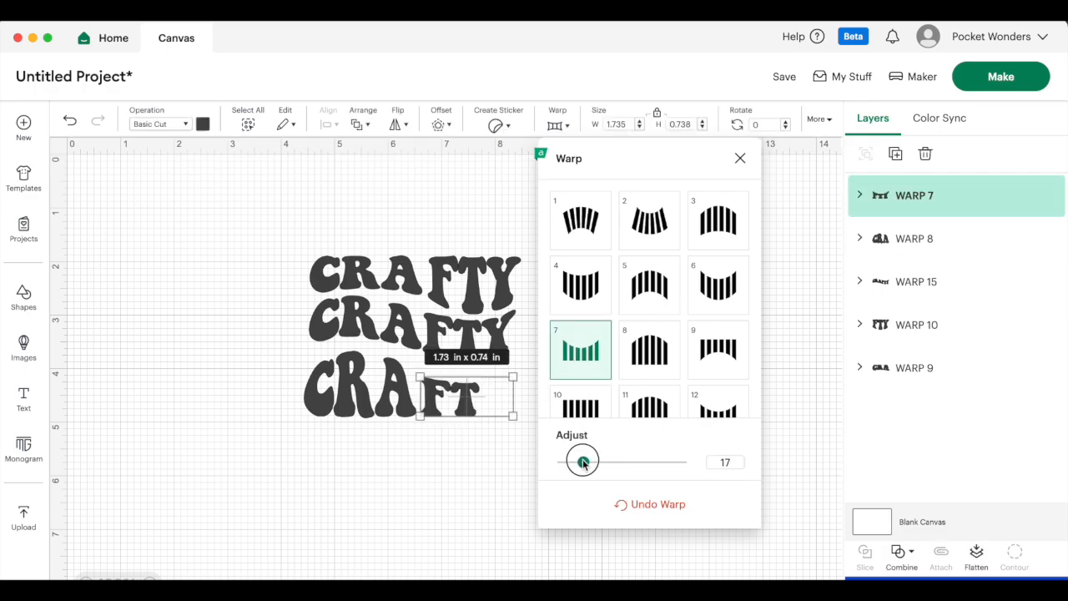
left_click_drag(584, 460, 569, 460)
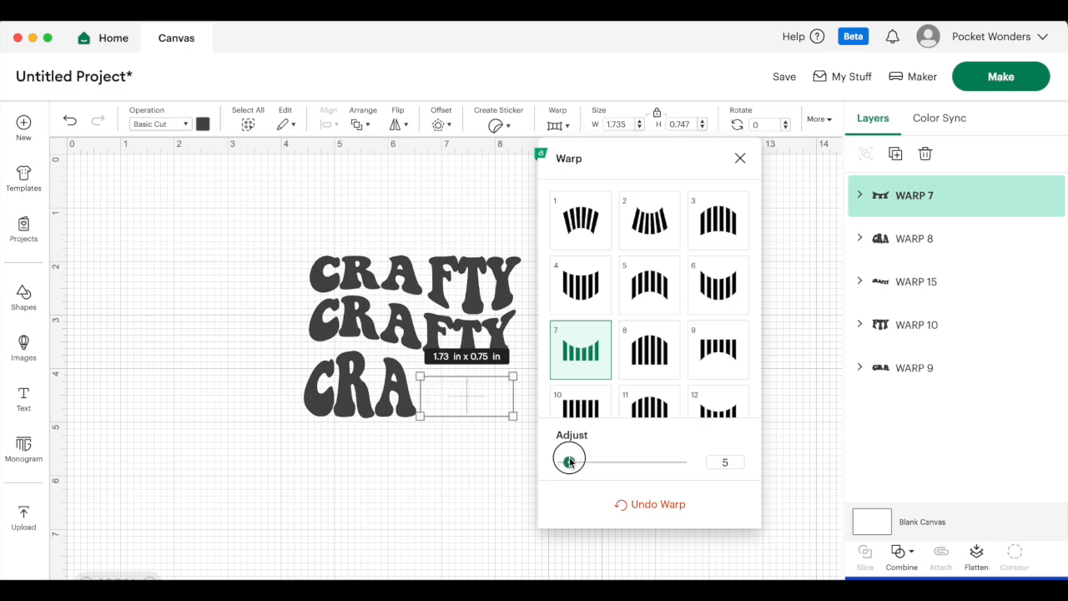
left_click(739, 159)
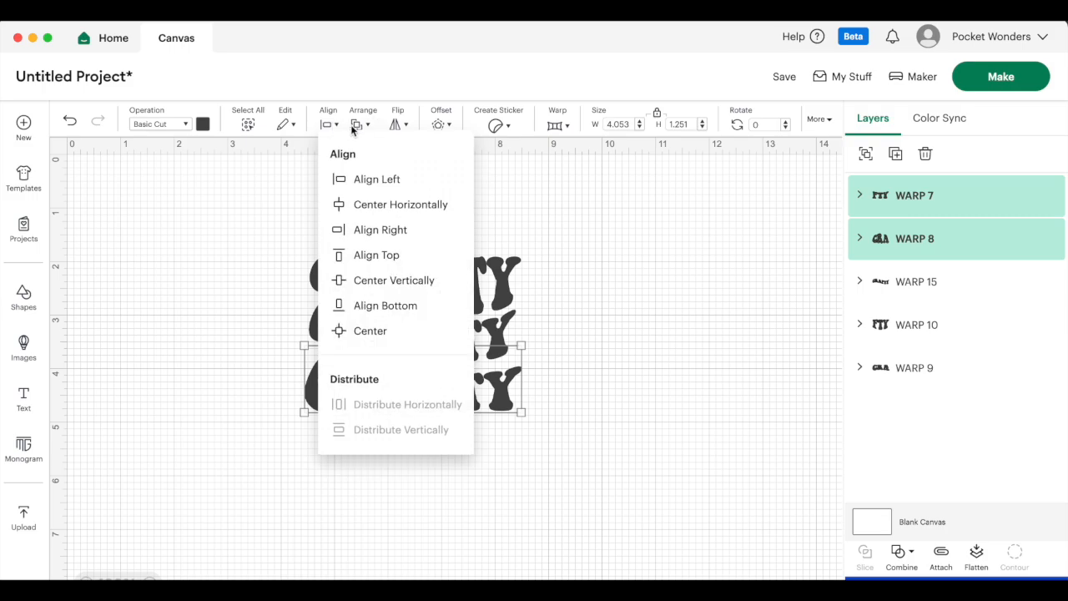
mouse_move(374, 208)
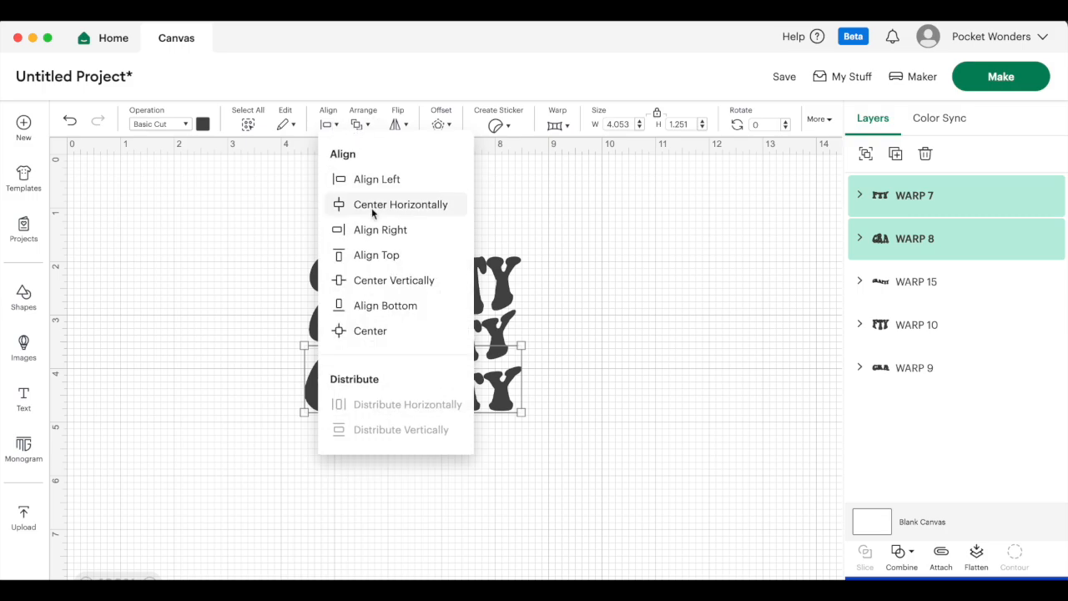
Center the bottom line's CRA and FTY pieces, then align the top line's WARP 9 and WARP 10 halves.
left_click(401, 204)
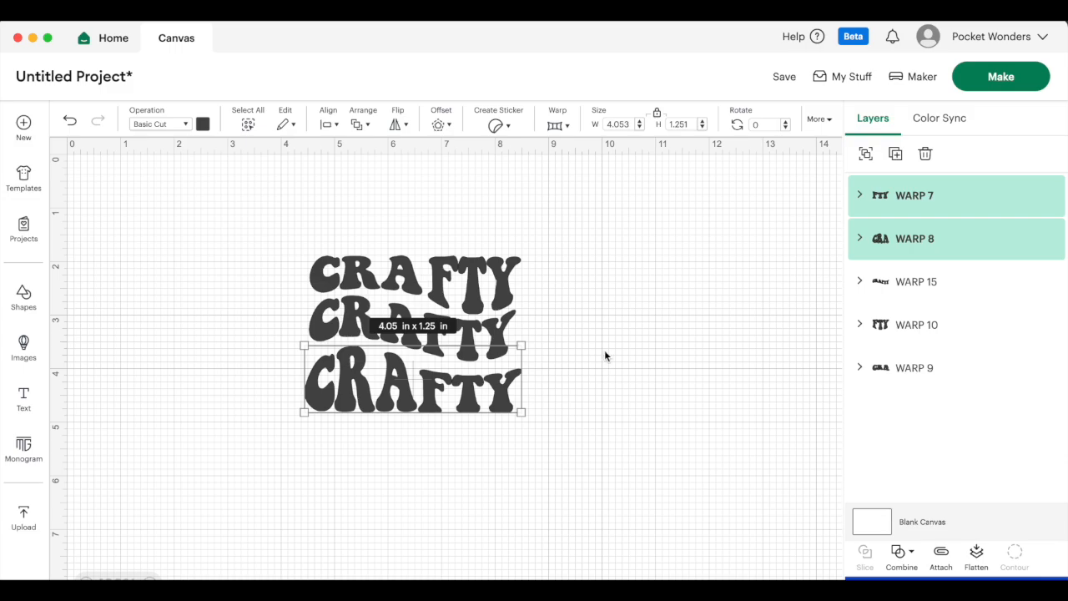
left_click(608, 357)
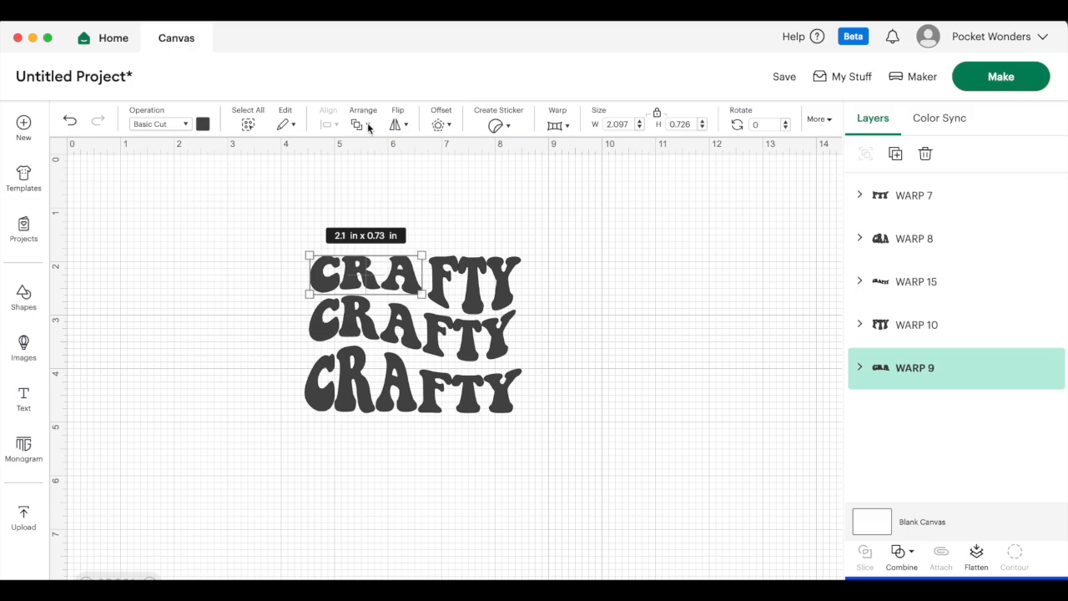
left_click(363, 123)
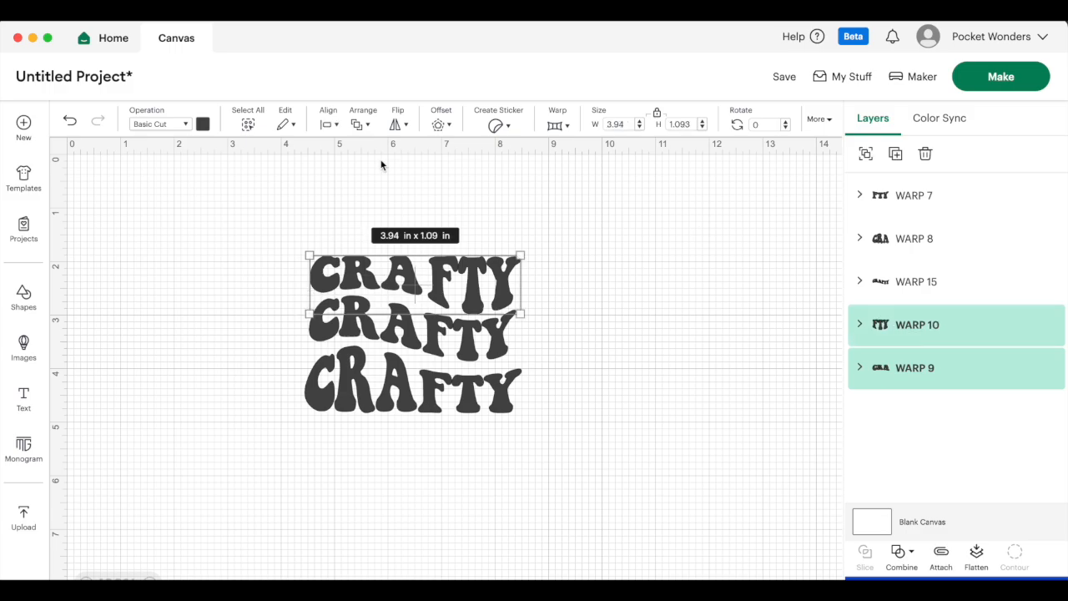
left_click(621, 410)
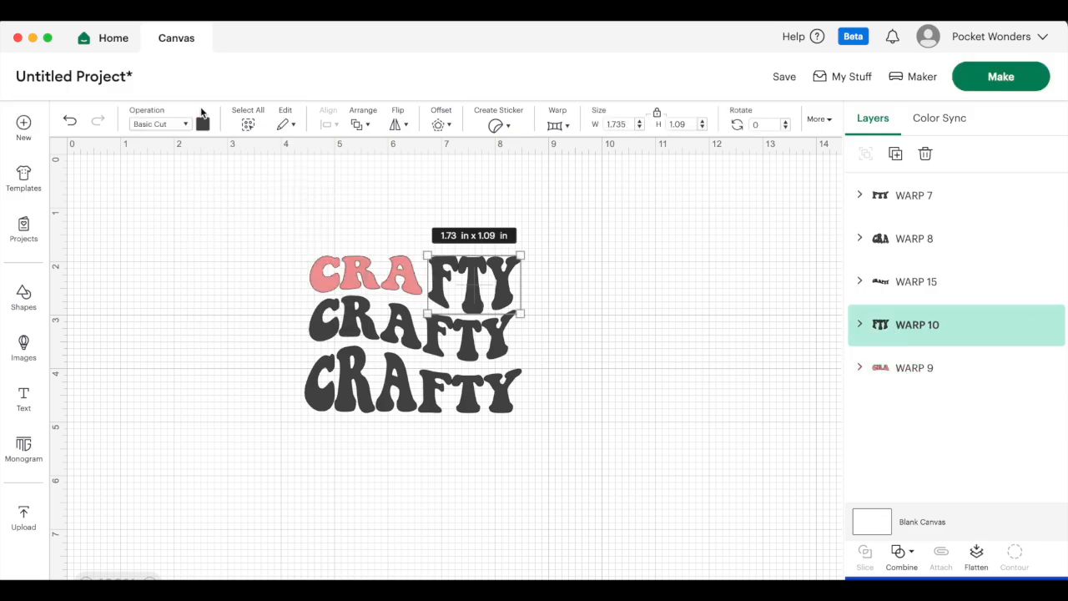
Group the pink top-line pieces, color the bottom line red and group its pieces.
left_click(915, 367)
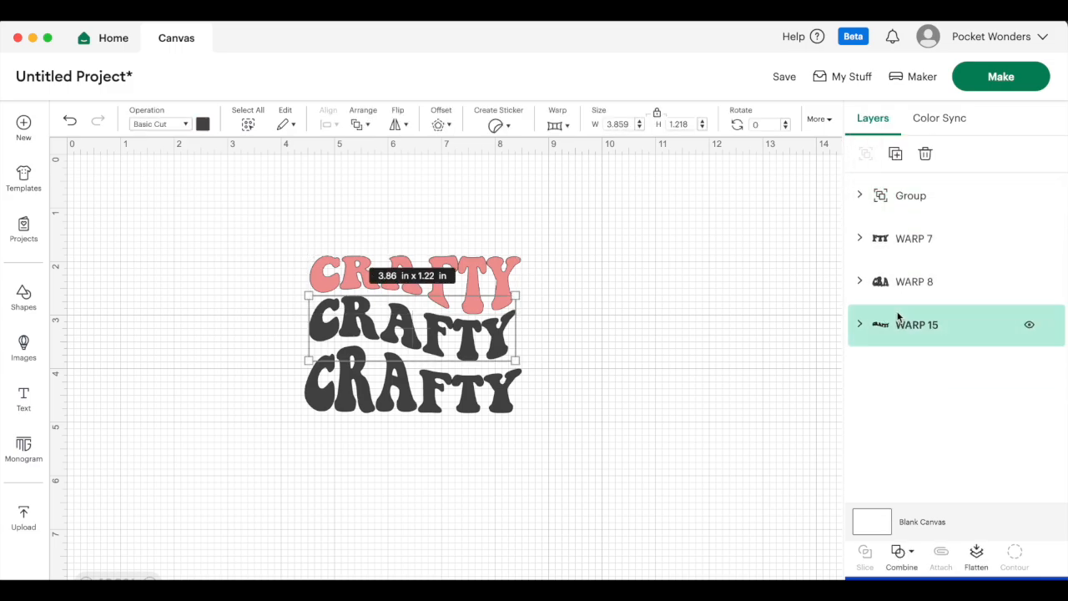
left_click(204, 123)
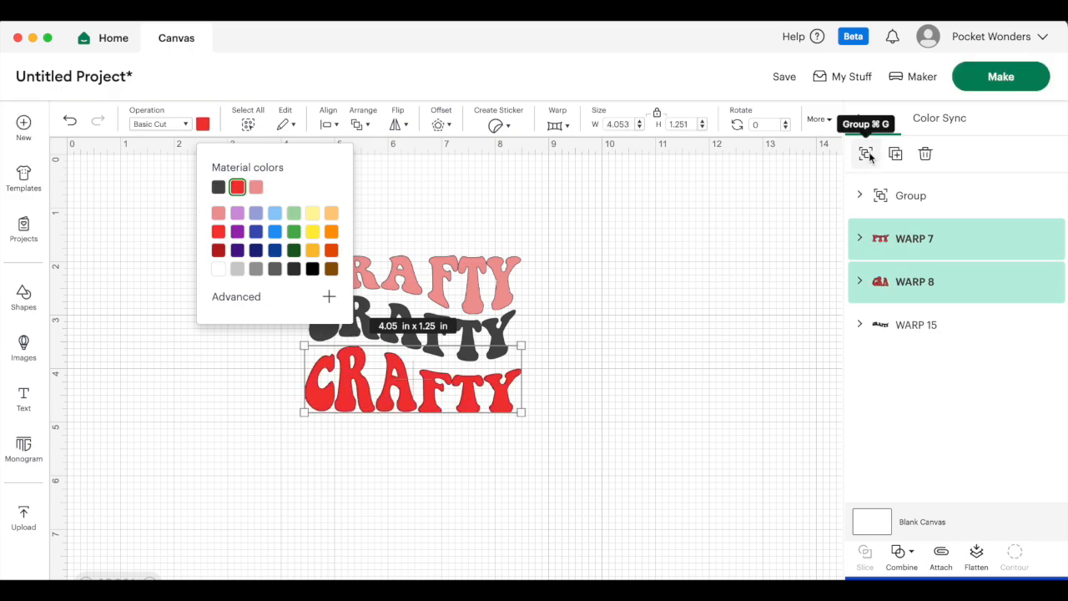
left_click(866, 154)
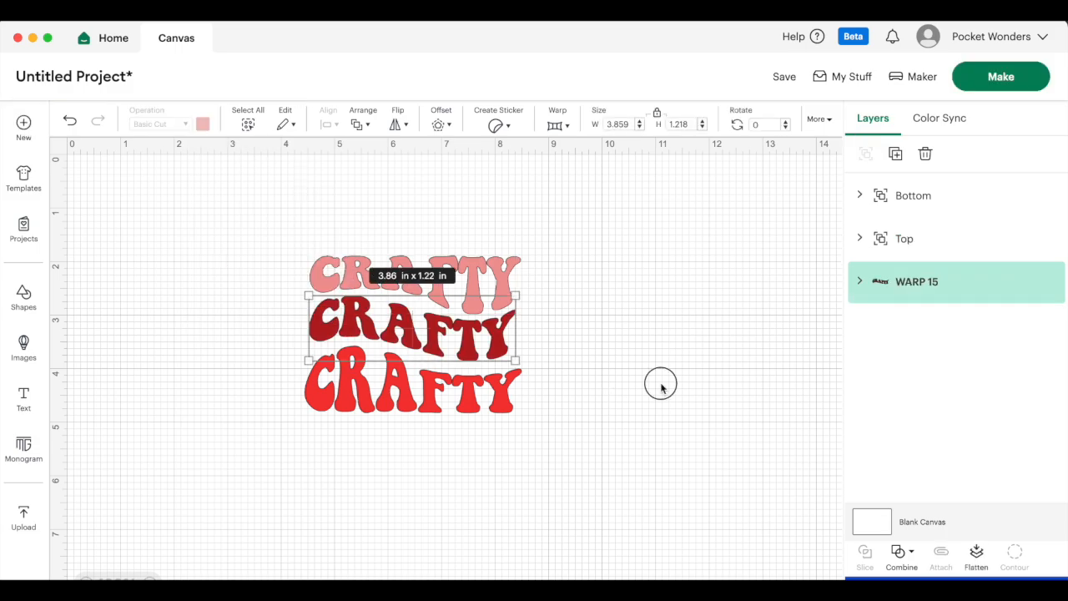
Deselect the design so the three CRAFTY lines sit on a plain canvas.
left_click(751, 340)
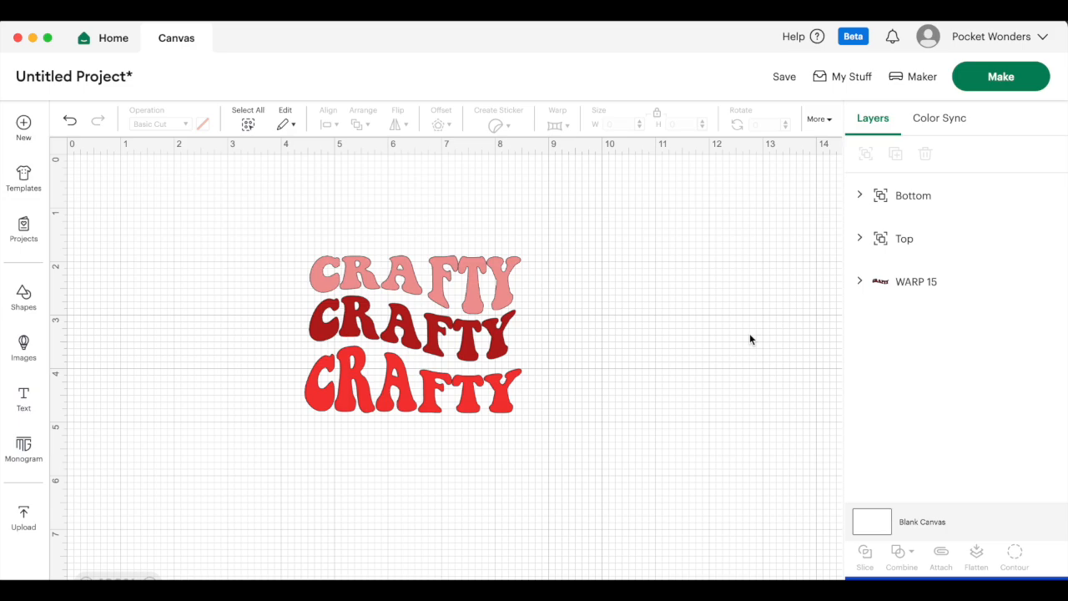
mouse_move(168, 227)
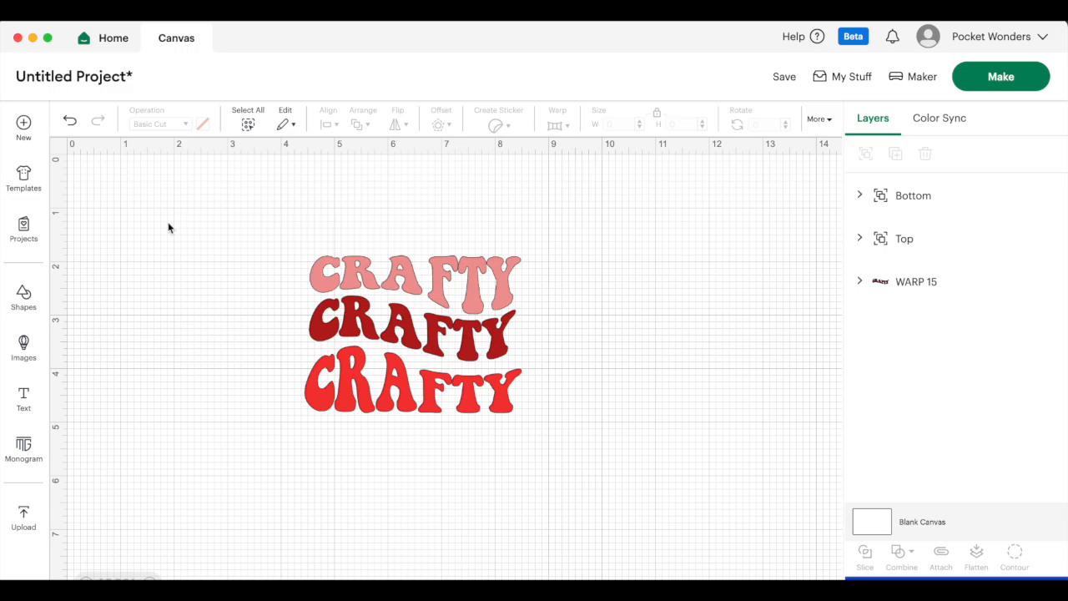
mouse_move(67, 152)
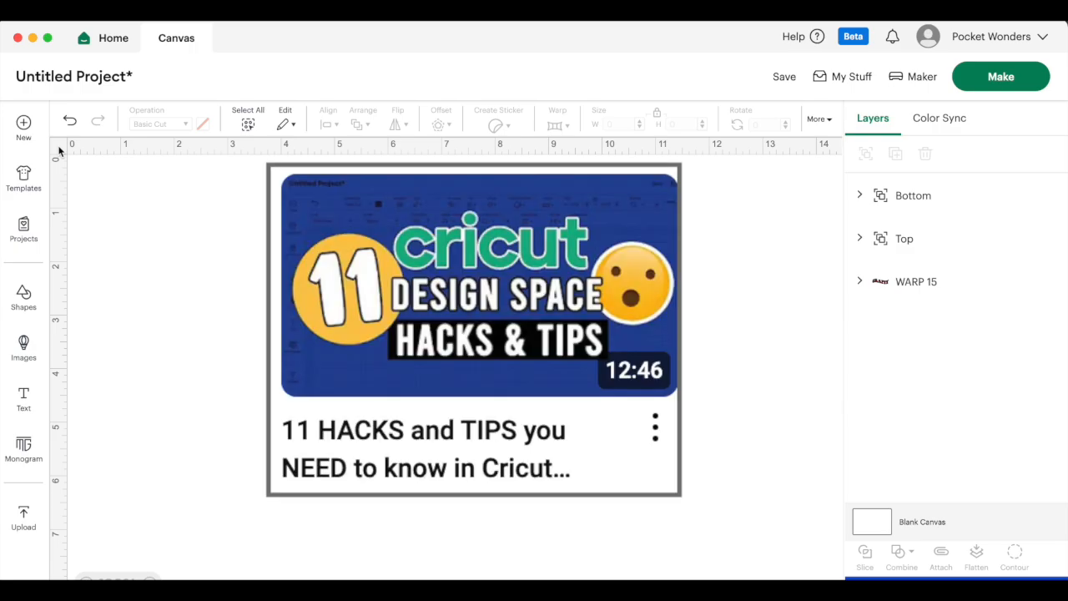
mouse_move(207, 352)
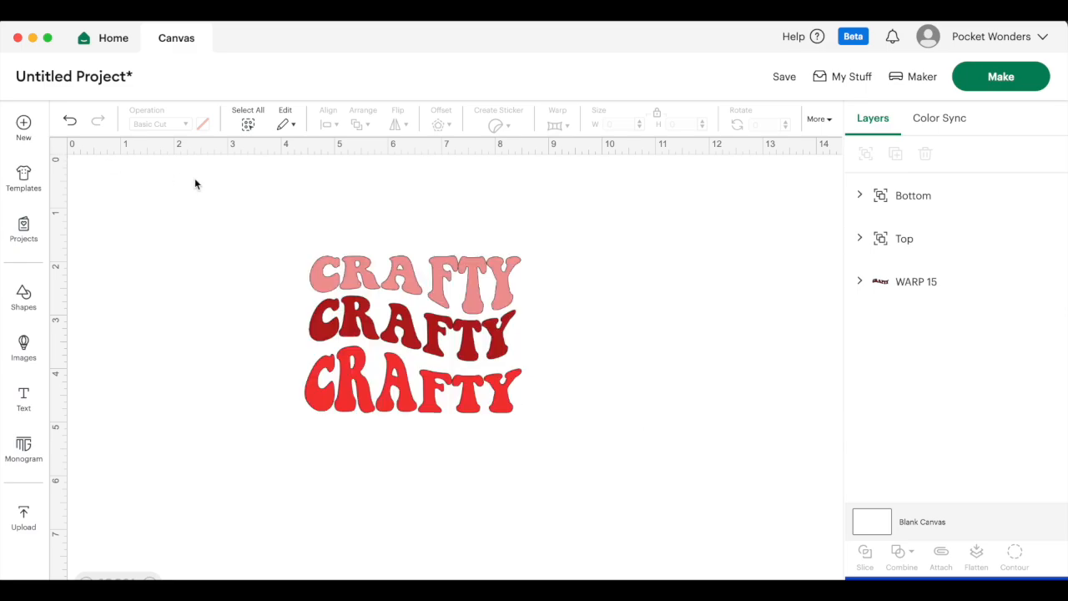
mouse_move(524, 428)
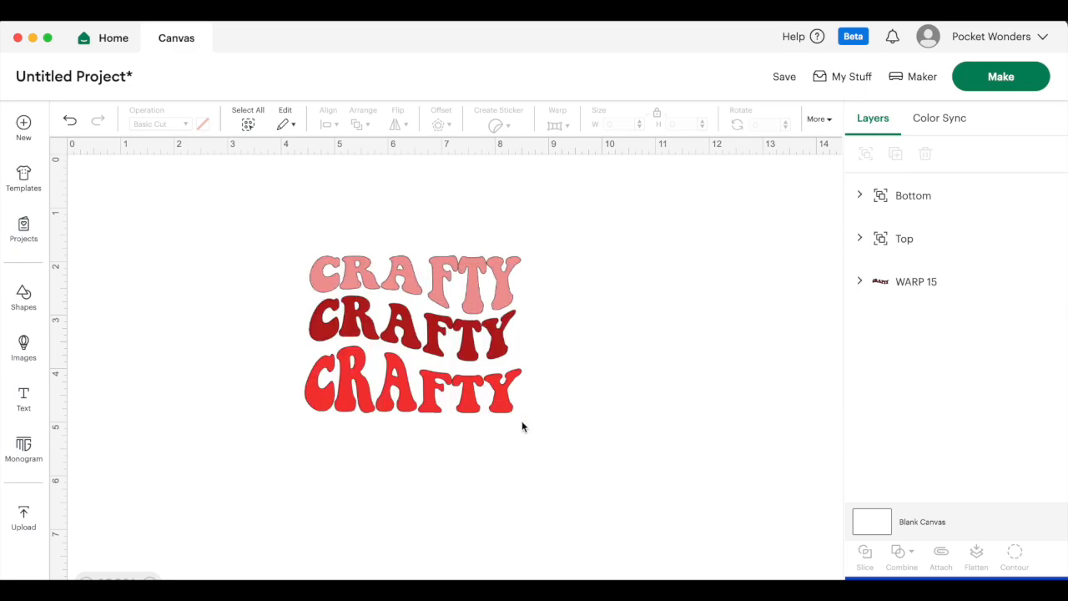
mouse_move(287, 252)
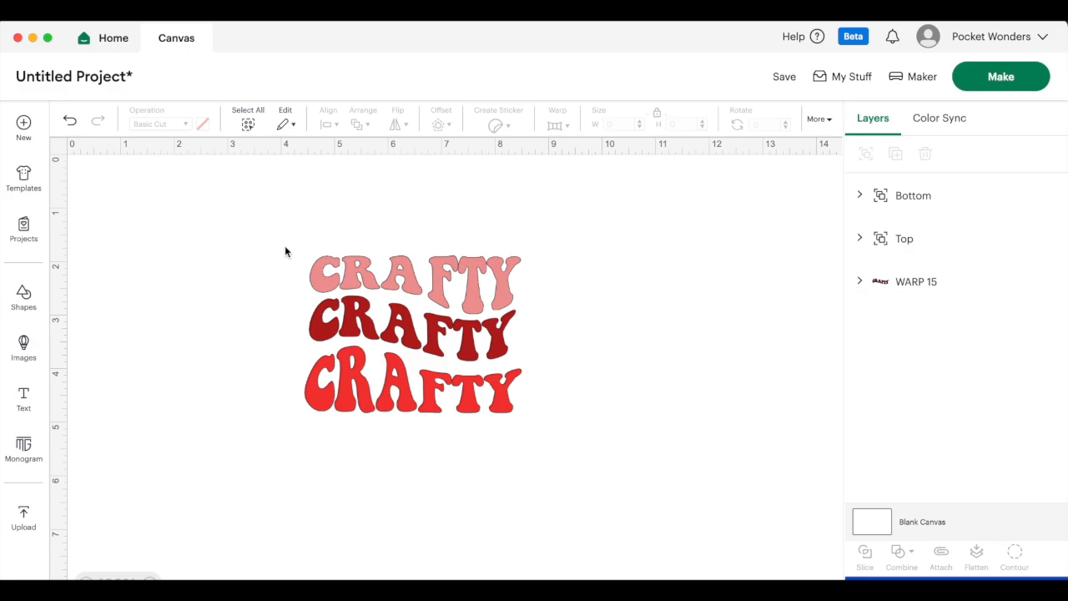
mouse_move(388, 312)
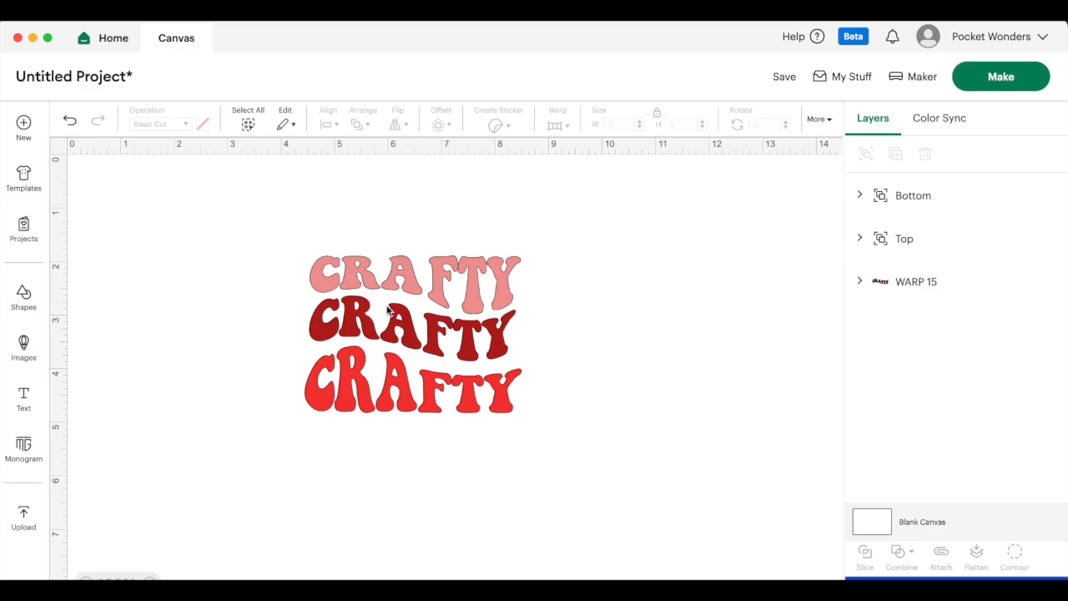
mouse_move(579, 424)
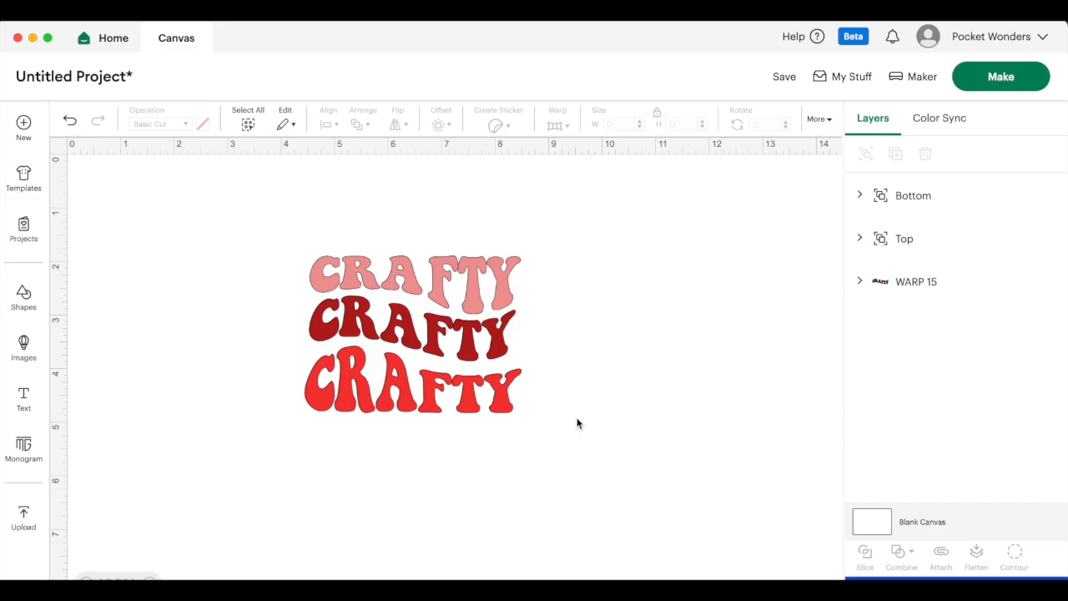
mouse_move(628, 397)
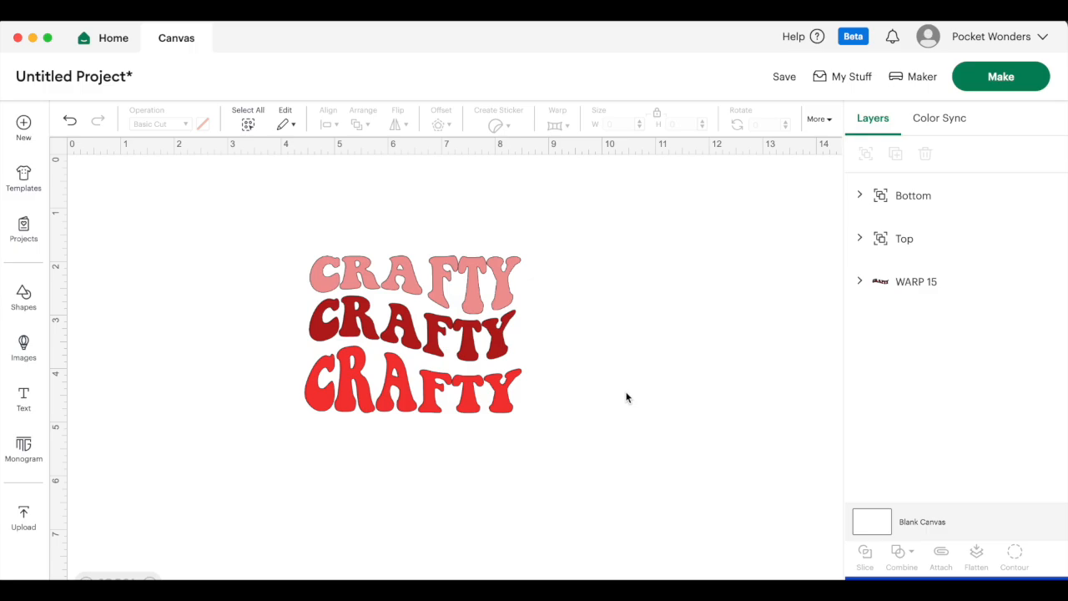
mouse_move(649, 437)
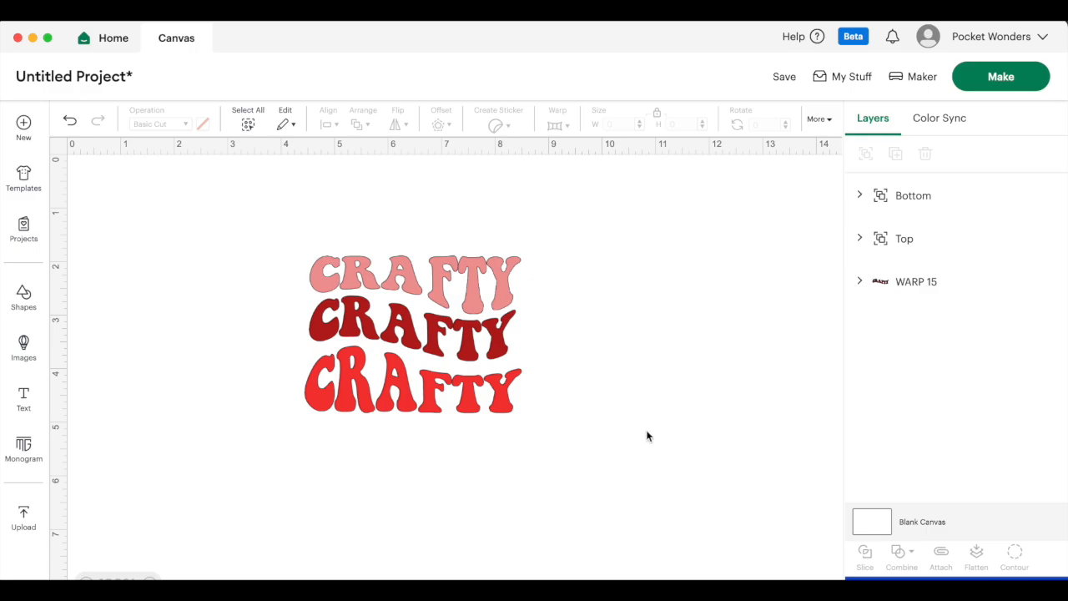